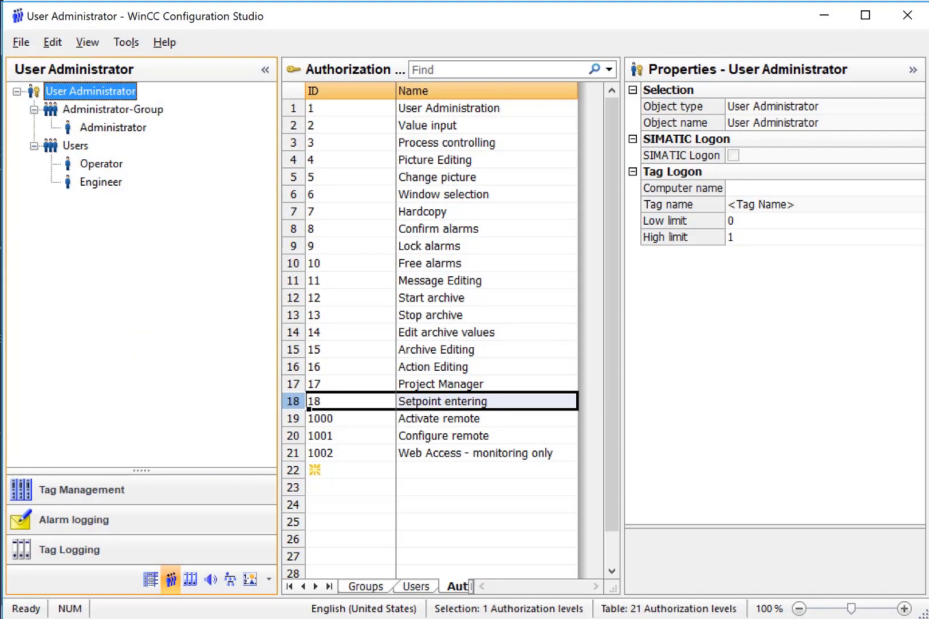
Step: Review the Operator user's authorizations in the Users group, noting Value input and Setpoint entering are disabled
click(75, 145)
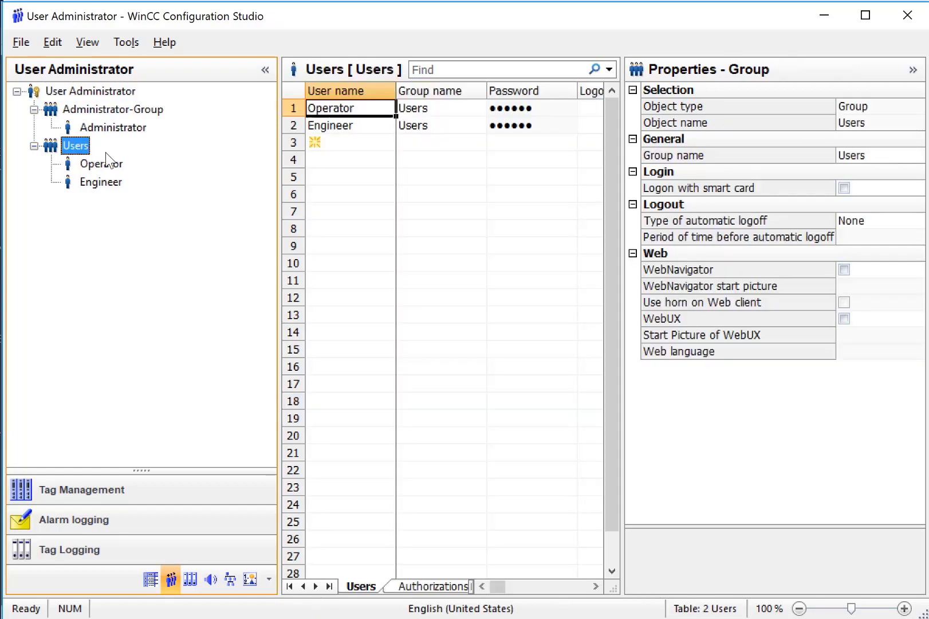
click(101, 163)
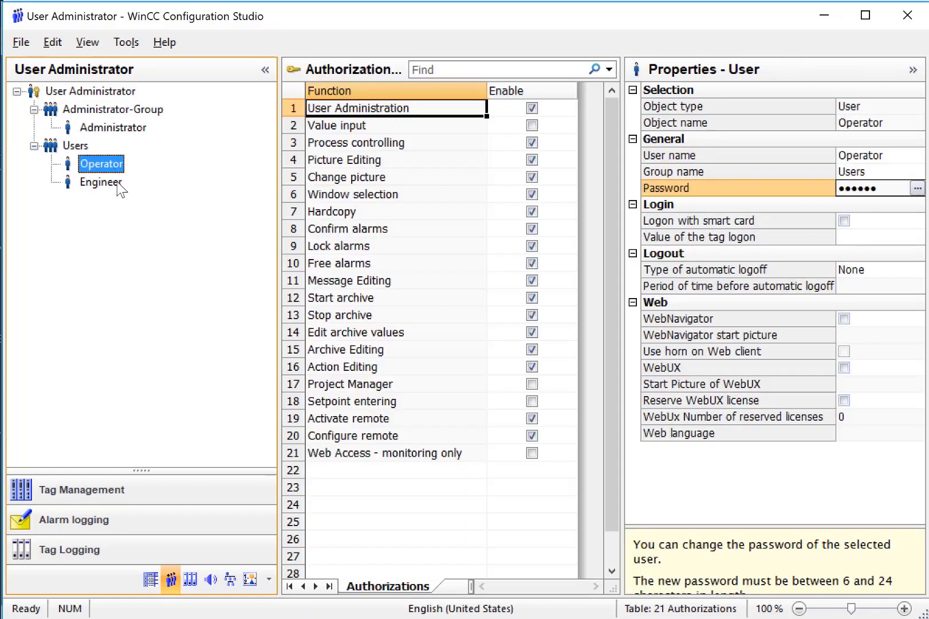
mouse_move(113, 190)
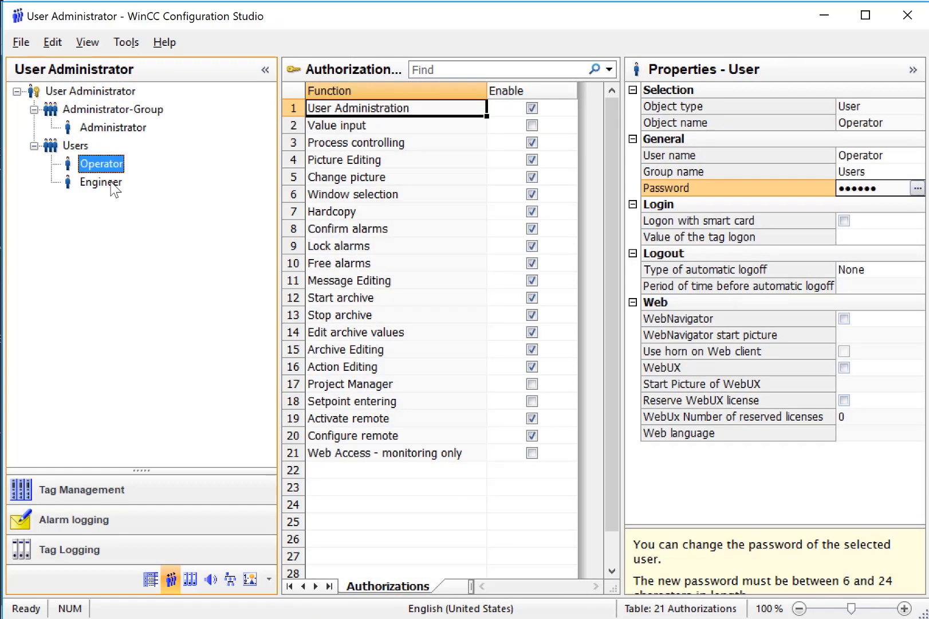
mouse_move(211, 164)
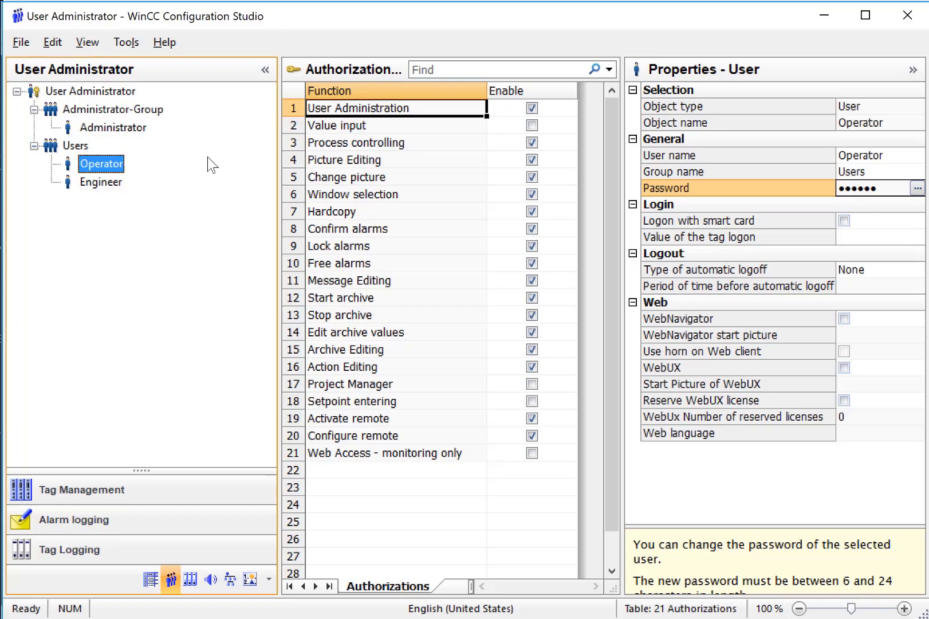
mouse_move(417, 392)
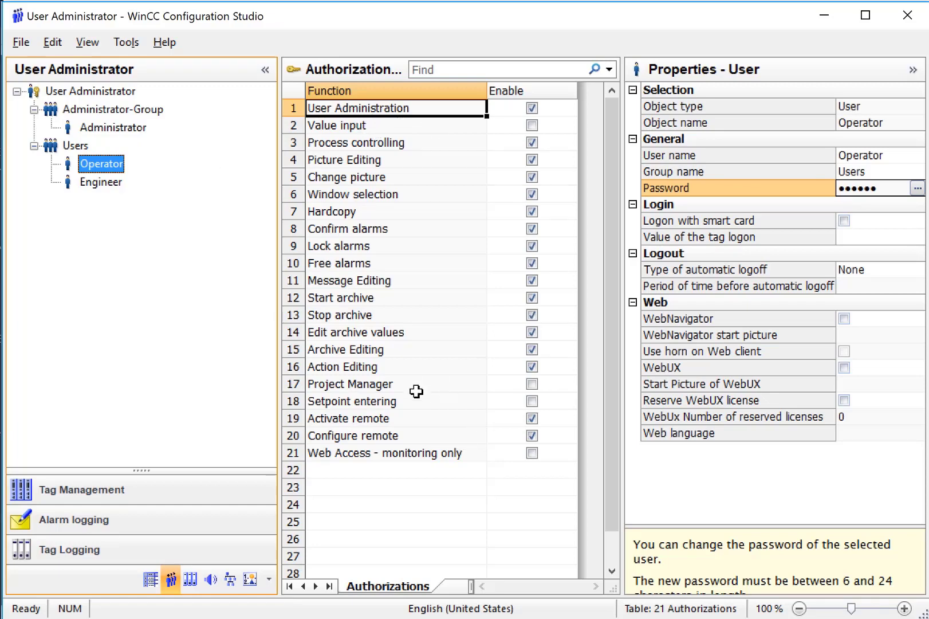
click(101, 182)
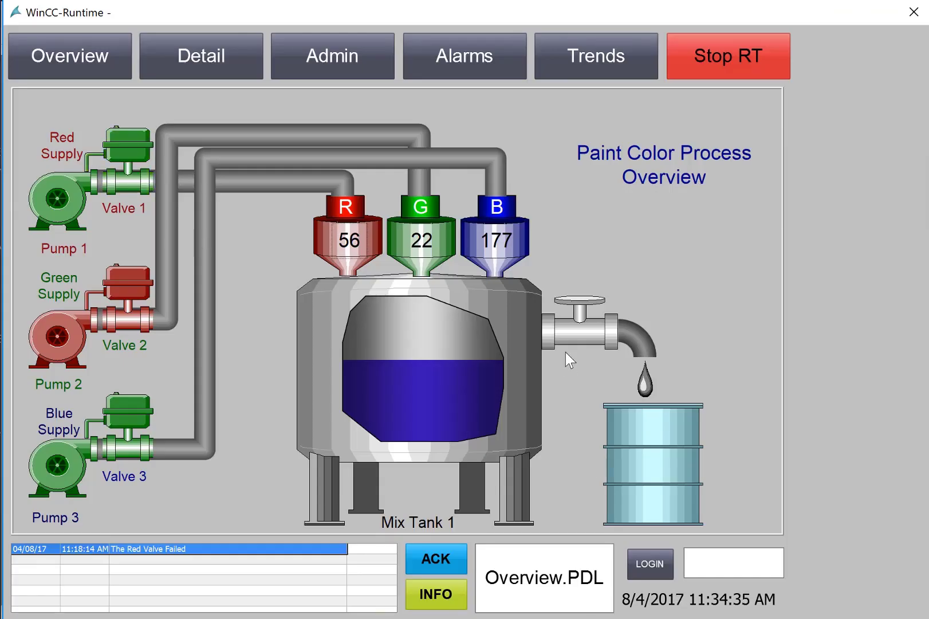
Step: As Operator in Runtime, try entering a red value, dismiss the refusal, and reopen User Administrator
click(648, 563)
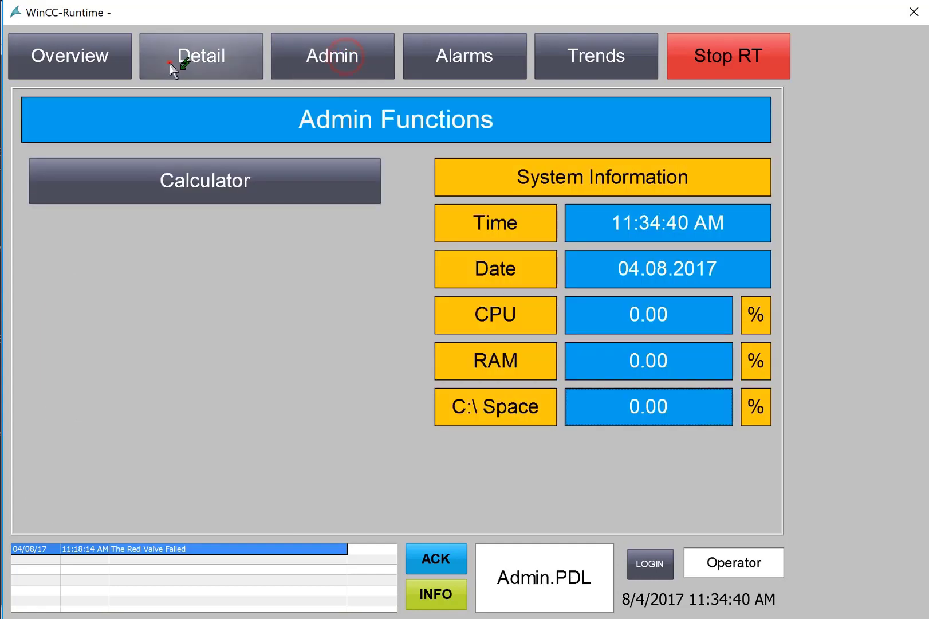
click(70, 55)
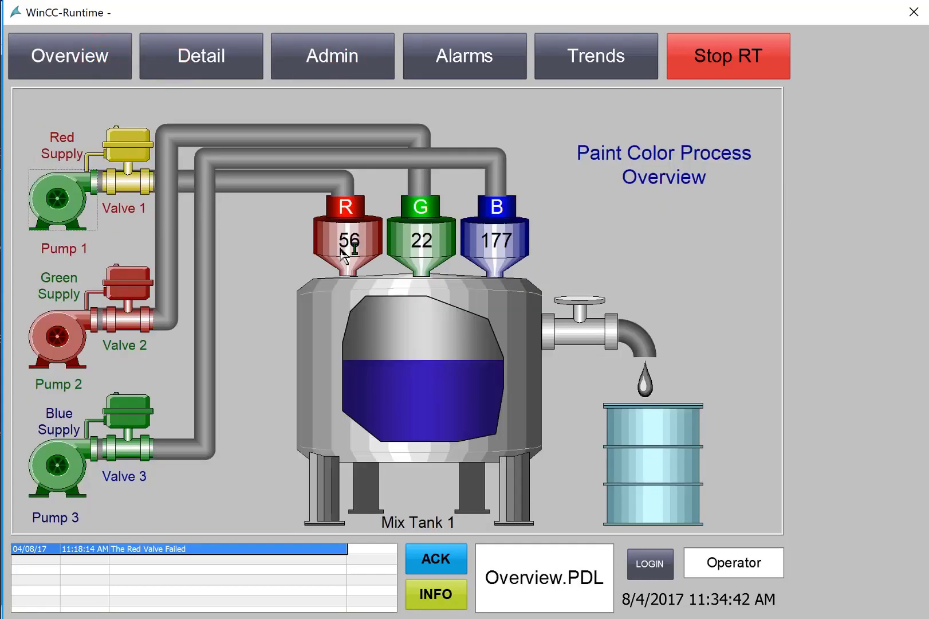
click(345, 242)
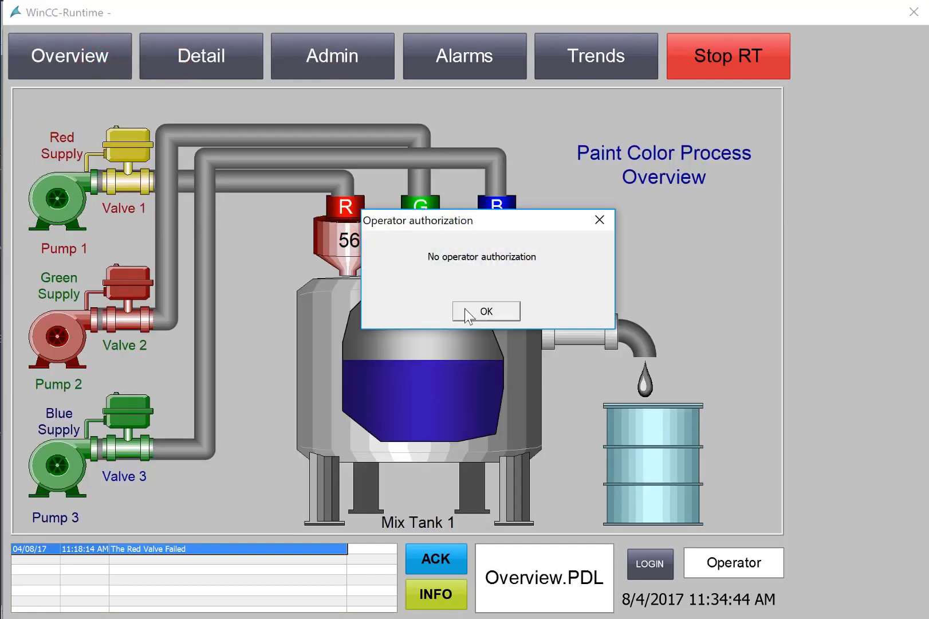
click(485, 312)
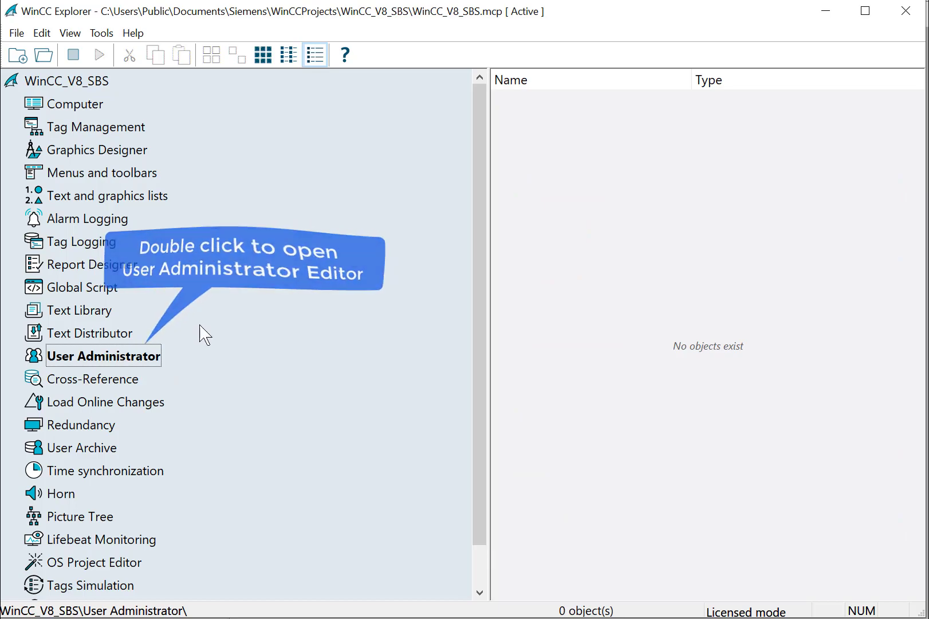
double_click(103, 356)
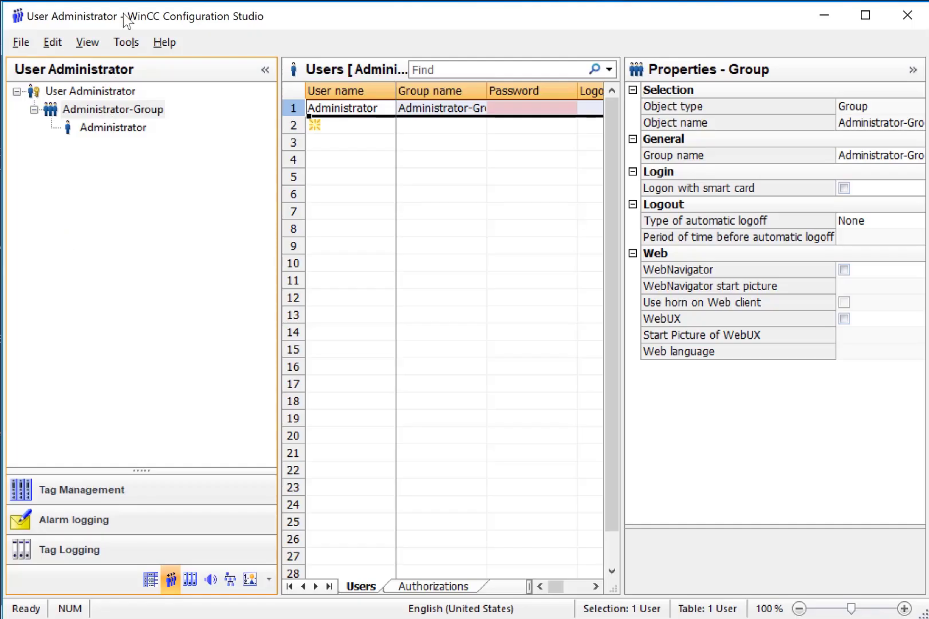
Step: Select Administrator-Group in the user administration overview and show the authorization levels table
click(90, 91)
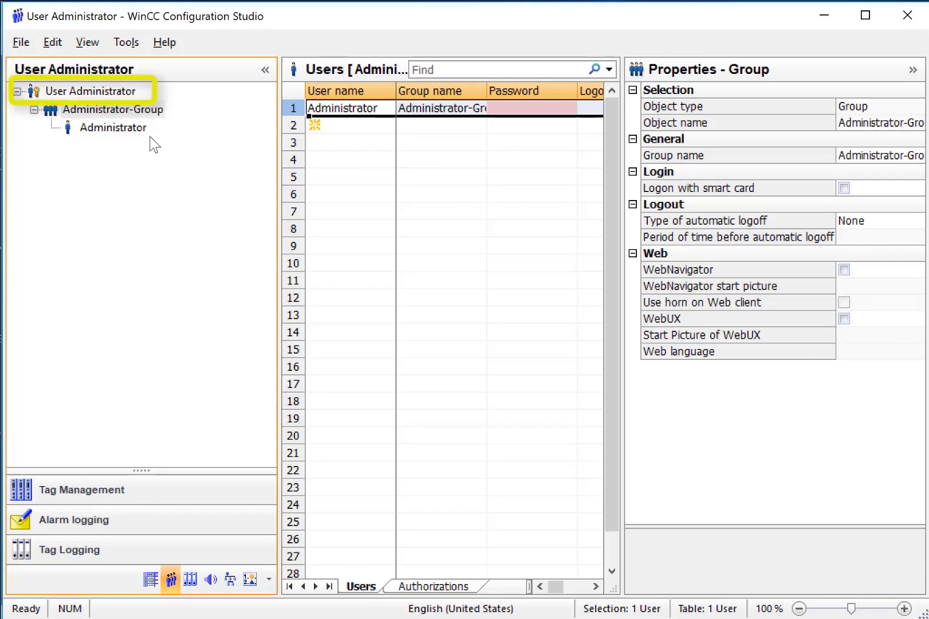
click(90, 91)
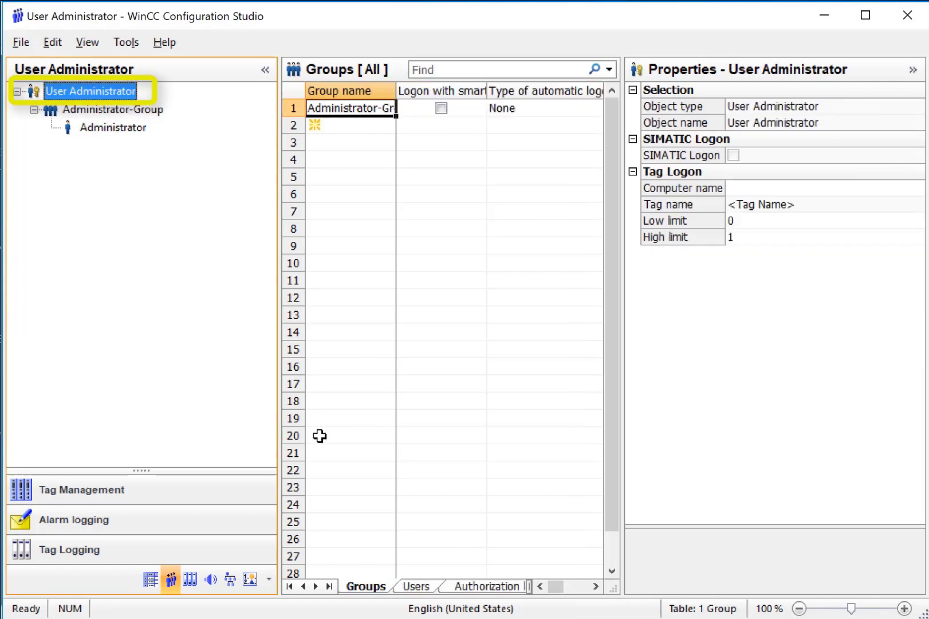
click(351, 107)
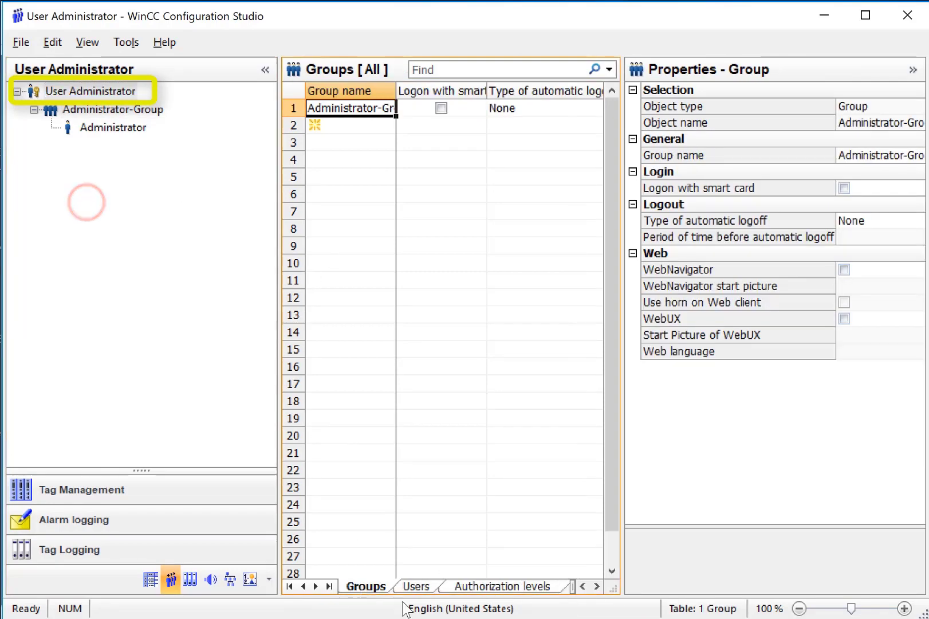
click(502, 586)
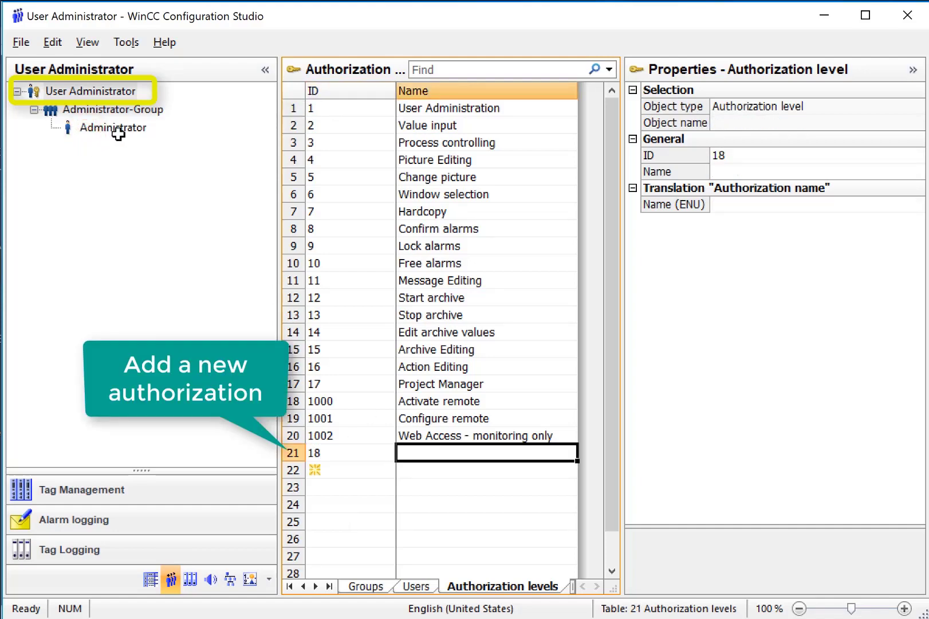
Step: Name the new authorization level 18 'Setpoint entering'
text(Set)
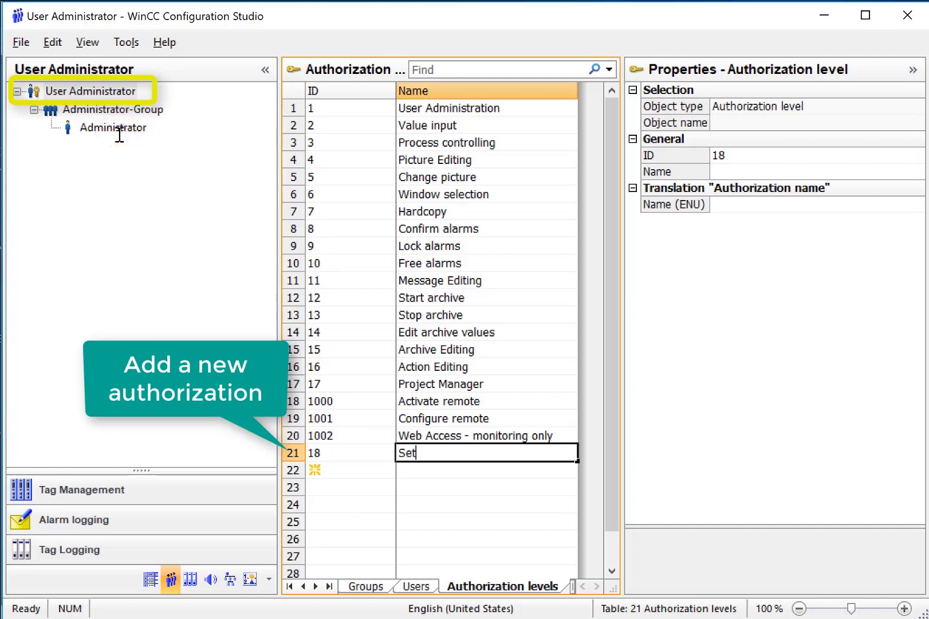
text(point entering)
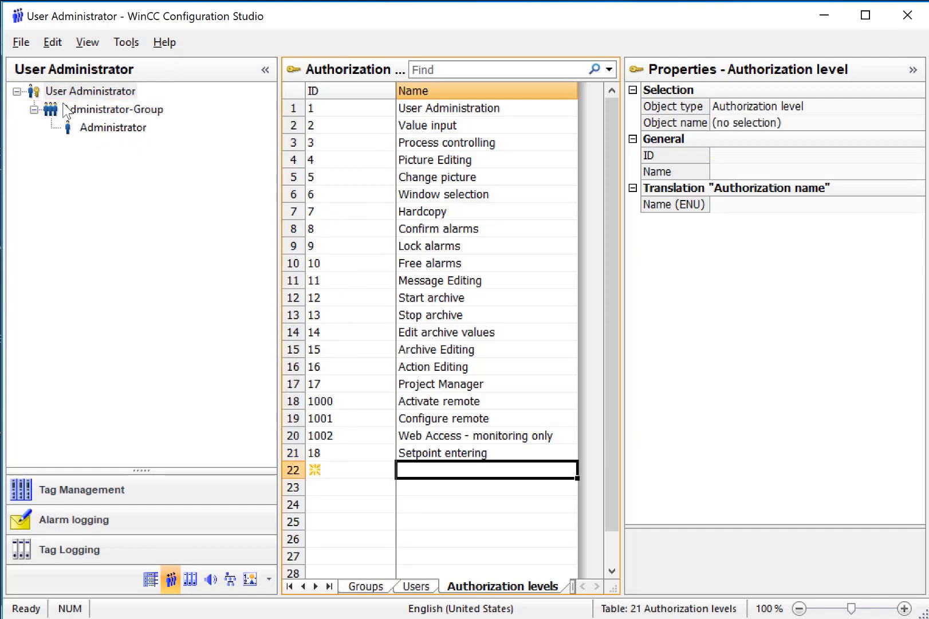
Step: Create a new Users group under User Administrator and display its still-disabled authorizations
right_click(89, 91)
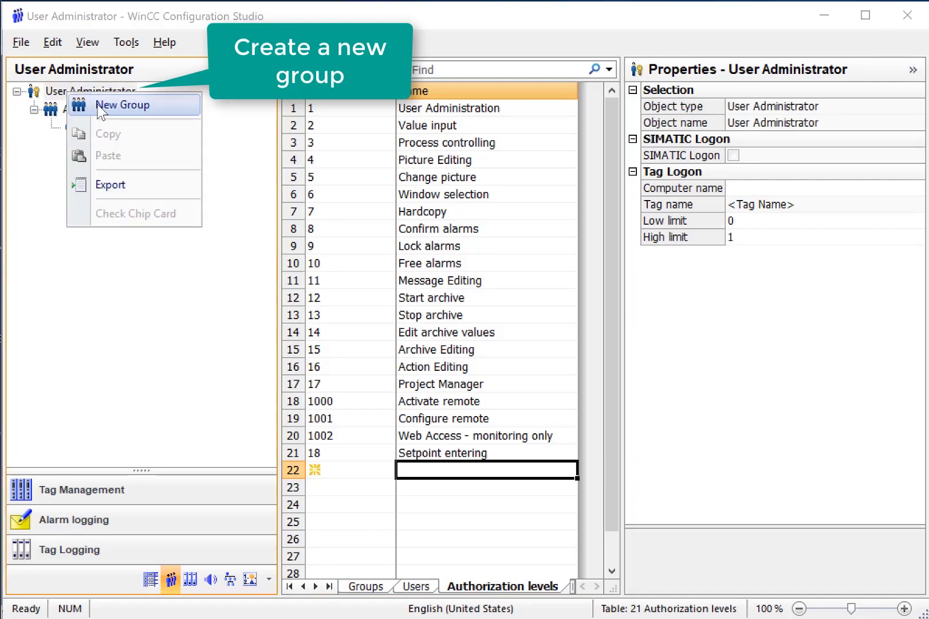
click(122, 105)
text(Users)
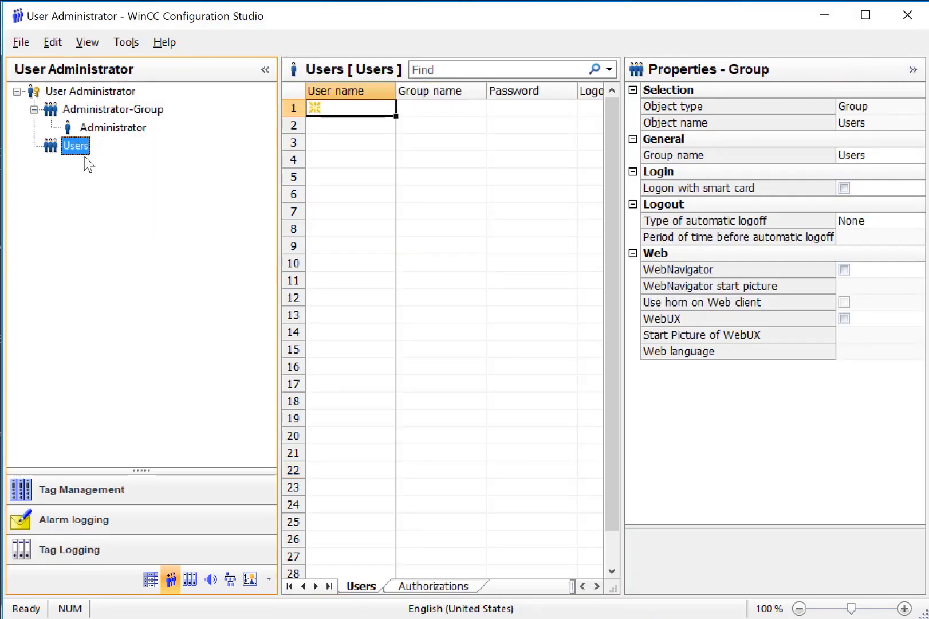
click(437, 586)
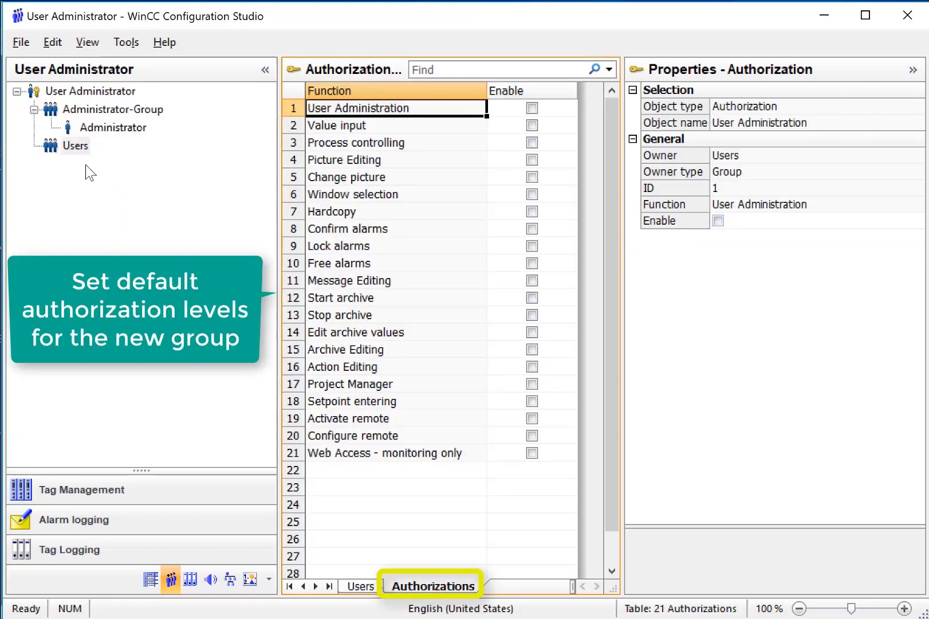
mouse_move(53, 155)
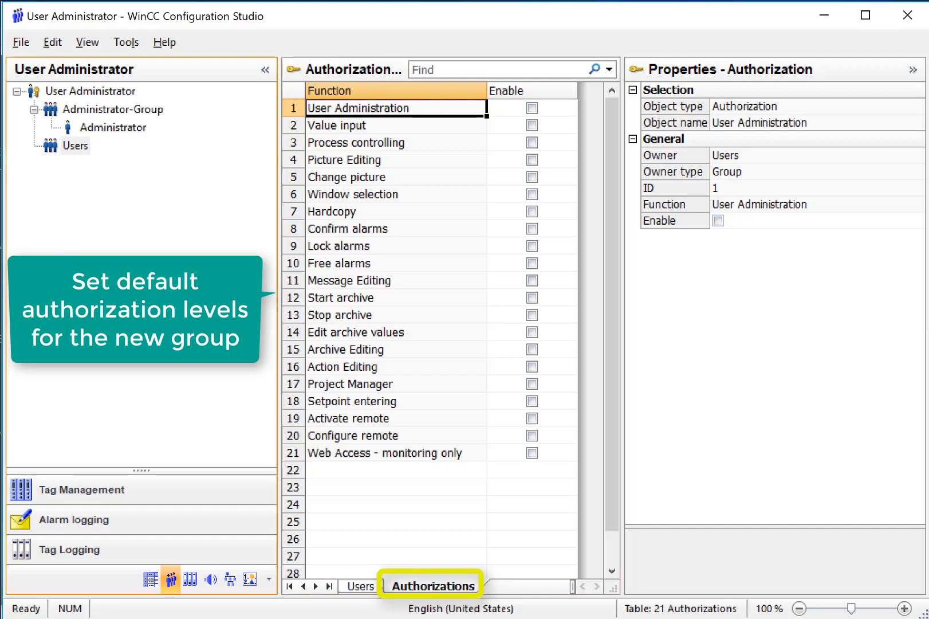
Step: Enable all authorizations for Users, then remove Value input, Confirm alarms and Project Manager
click(75, 145)
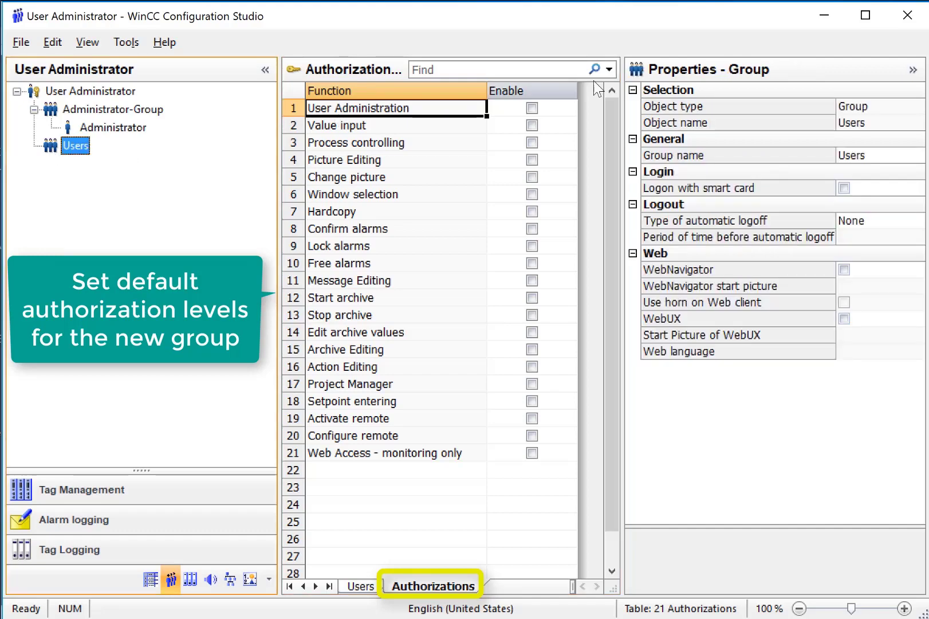
right_click(505, 90)
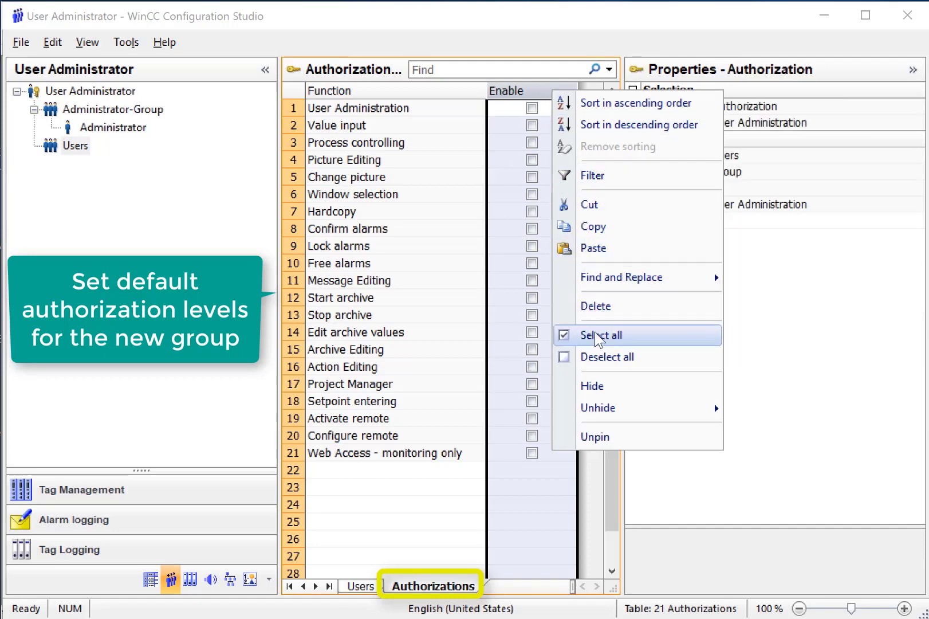
click(602, 335)
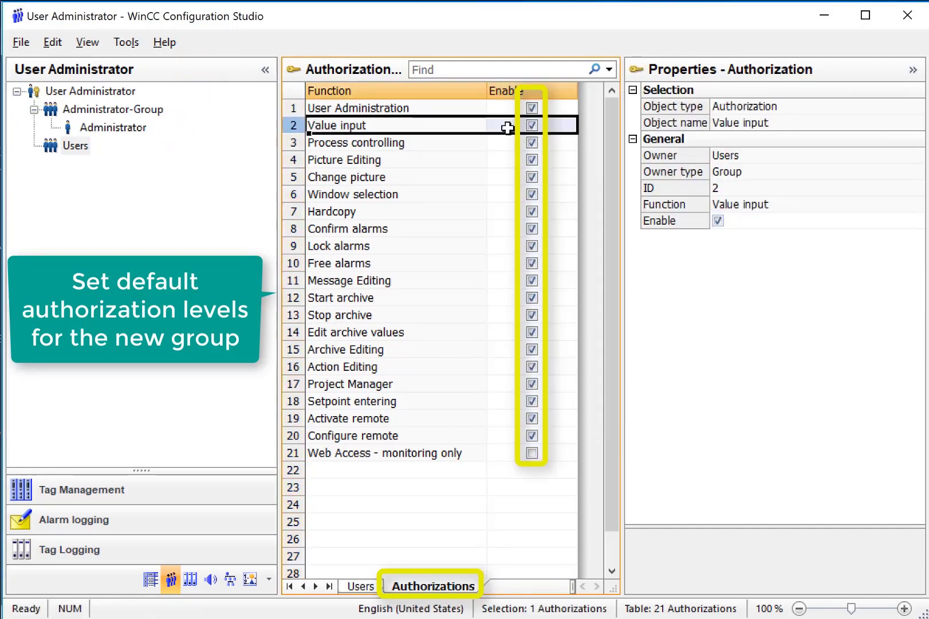
click(532, 125)
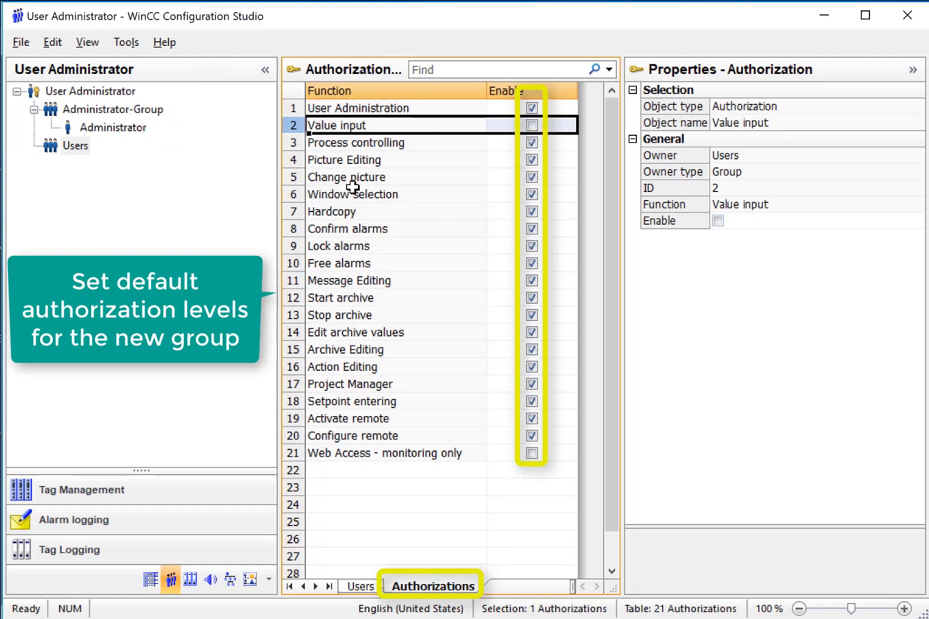
click(532, 177)
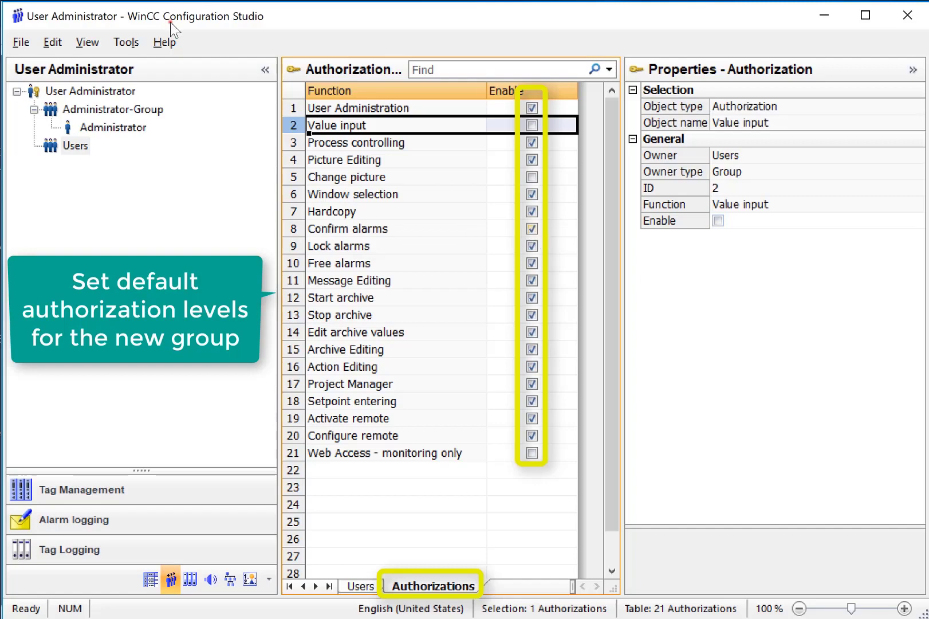
click(531, 229)
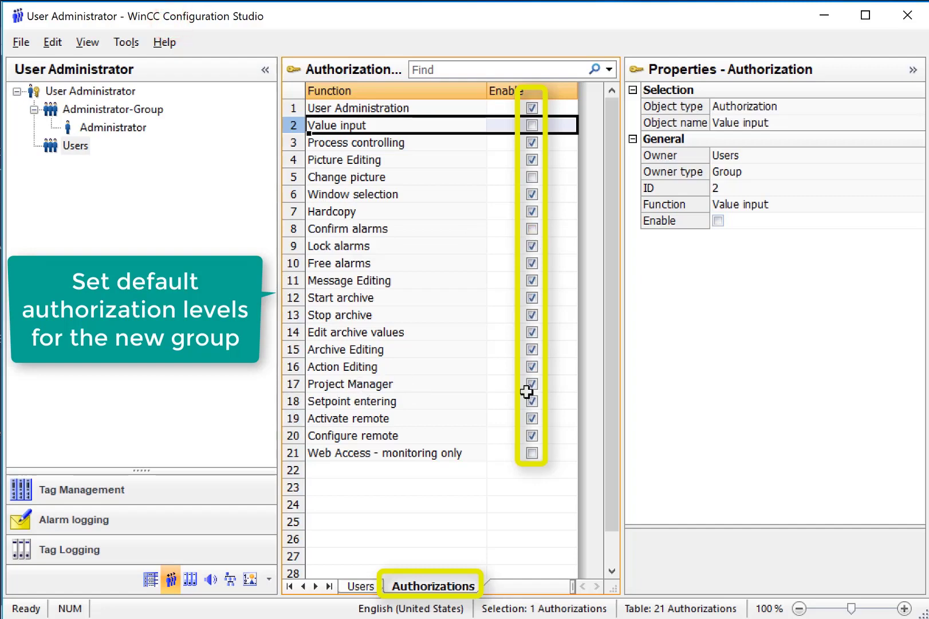
click(75, 145)
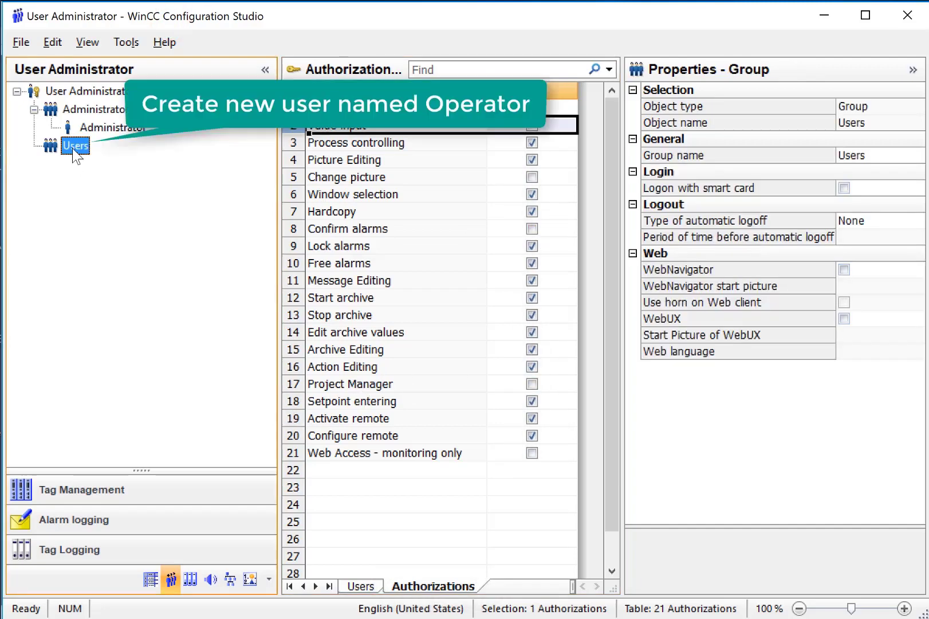
Step: Add a user named Operator to the Users group and set its password
right_click(75, 145)
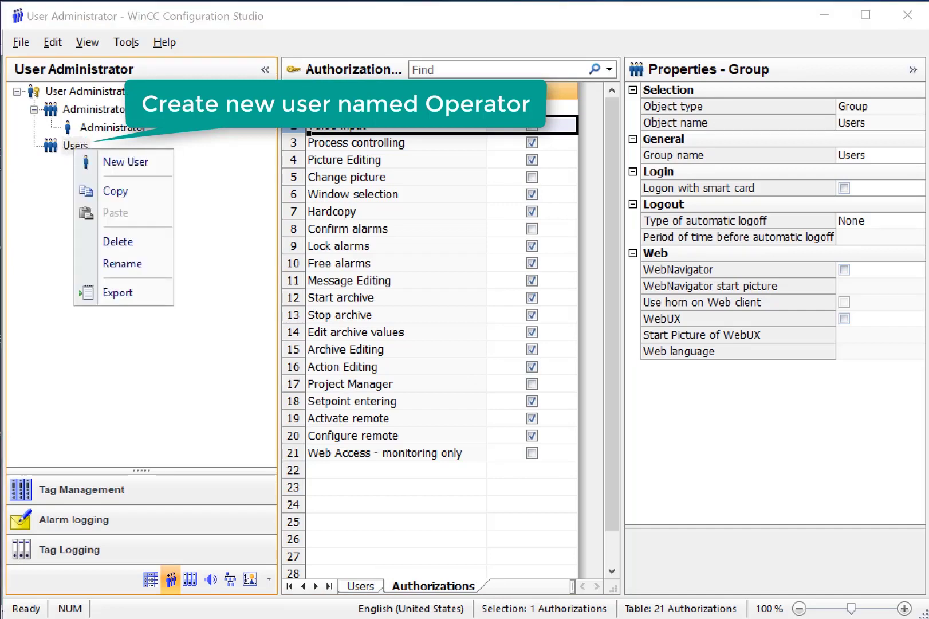
click(125, 162)
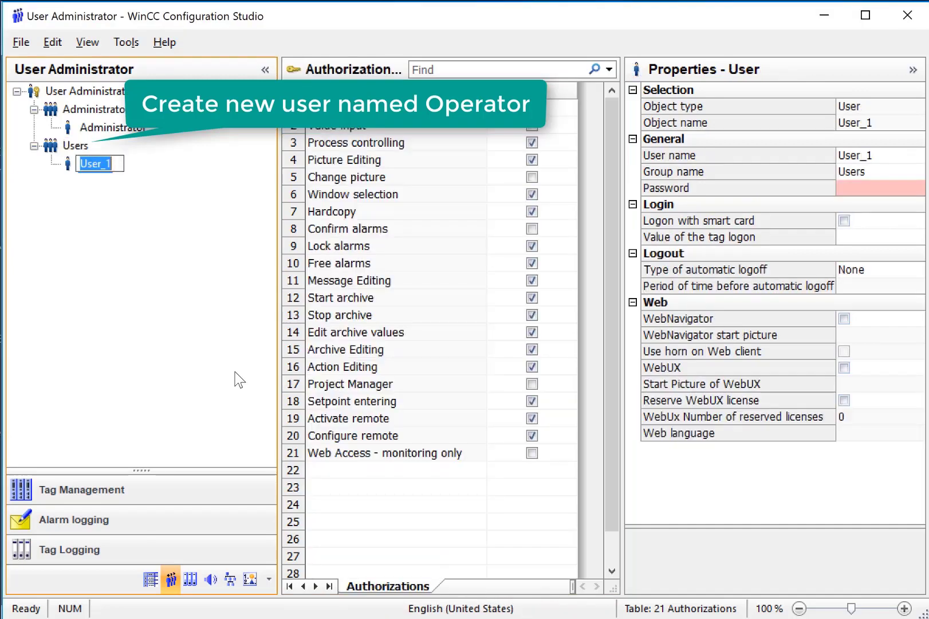
text(Operator)
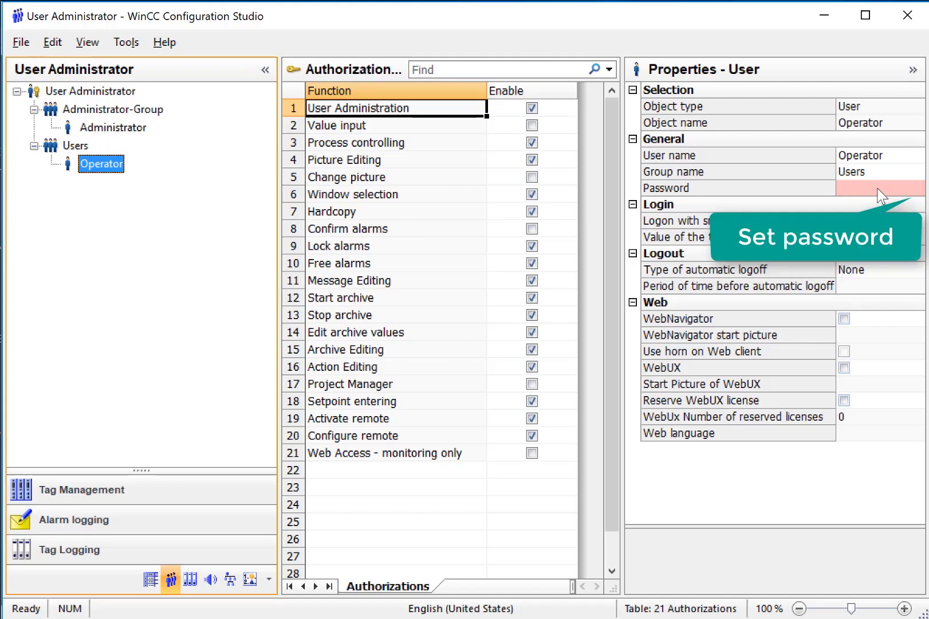
click(918, 187)
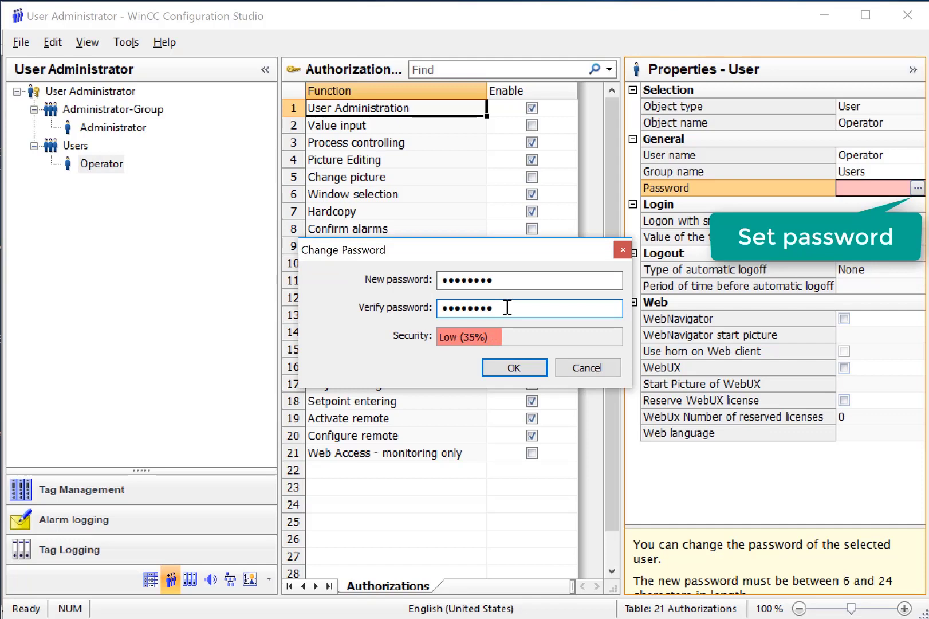
click(513, 367)
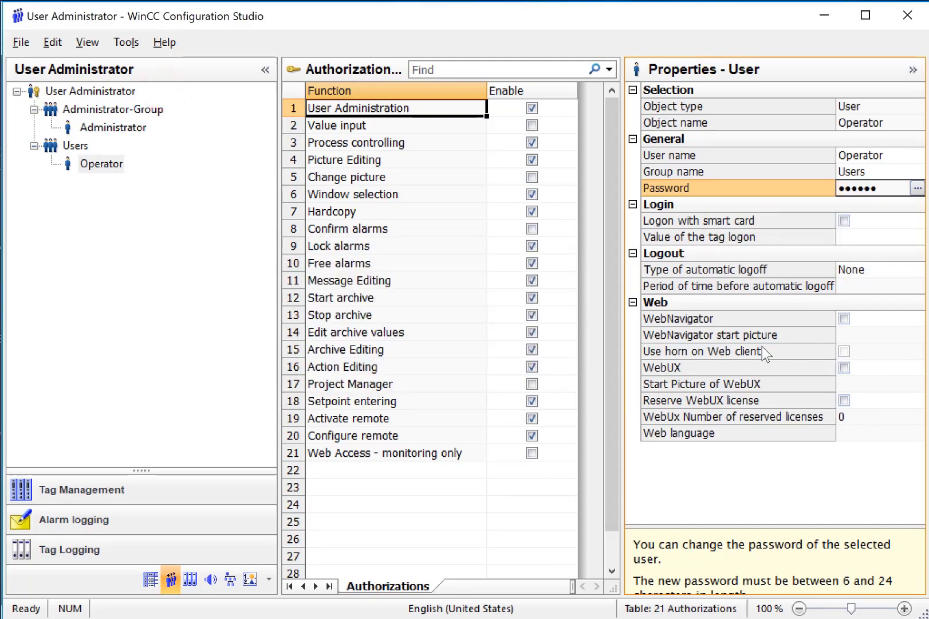
mouse_move(762, 385)
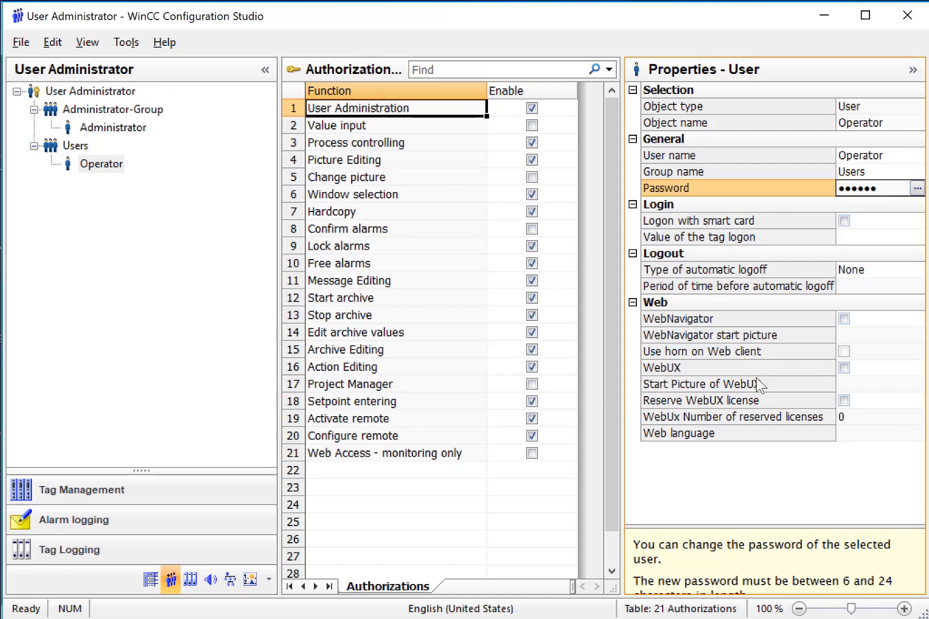
mouse_move(130, 340)
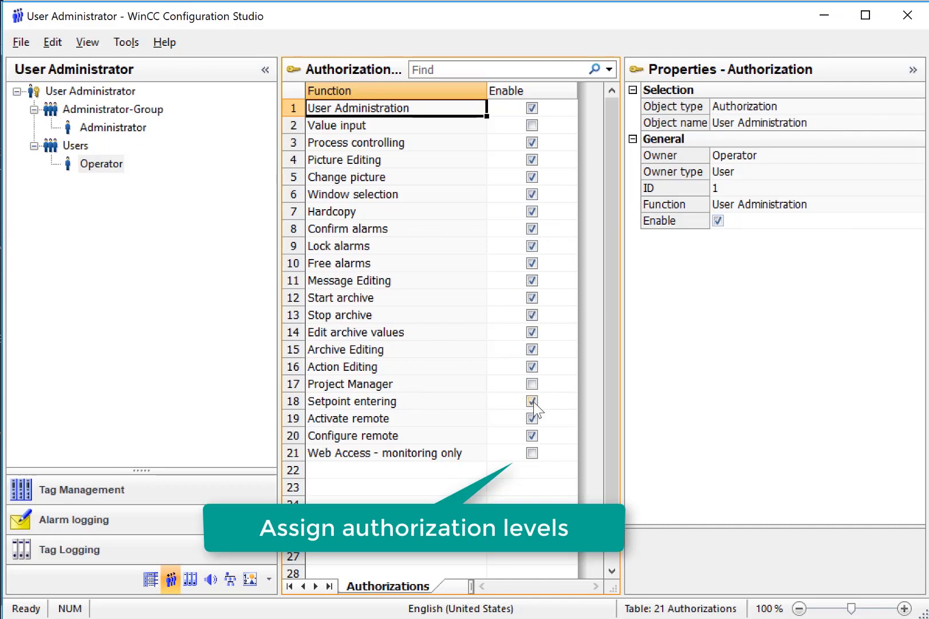
Step: Adjust Operator's authorizations and add user Engineer with every authorization except Web Access
click(75, 145)
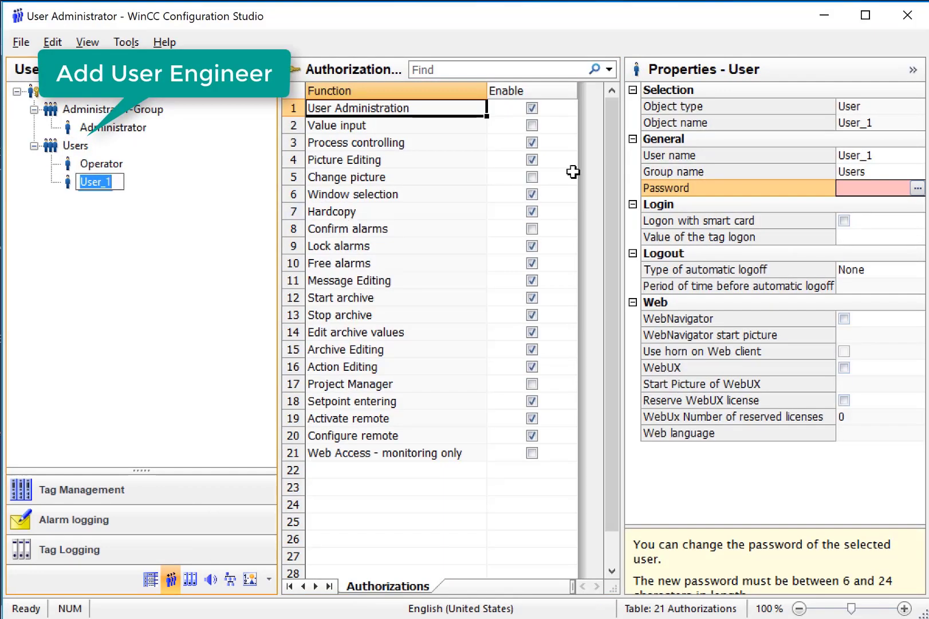
text(Engineer)
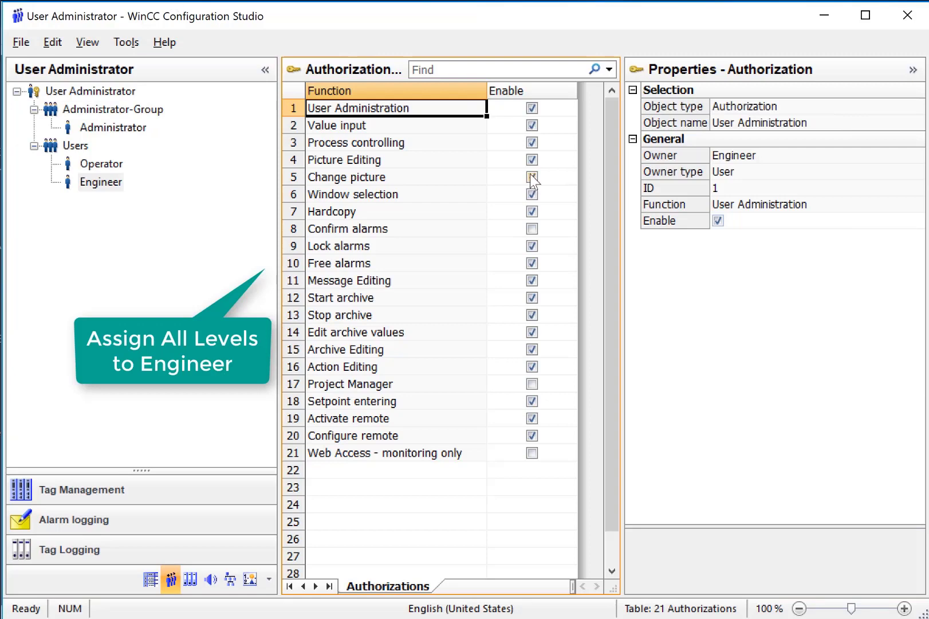
click(532, 229)
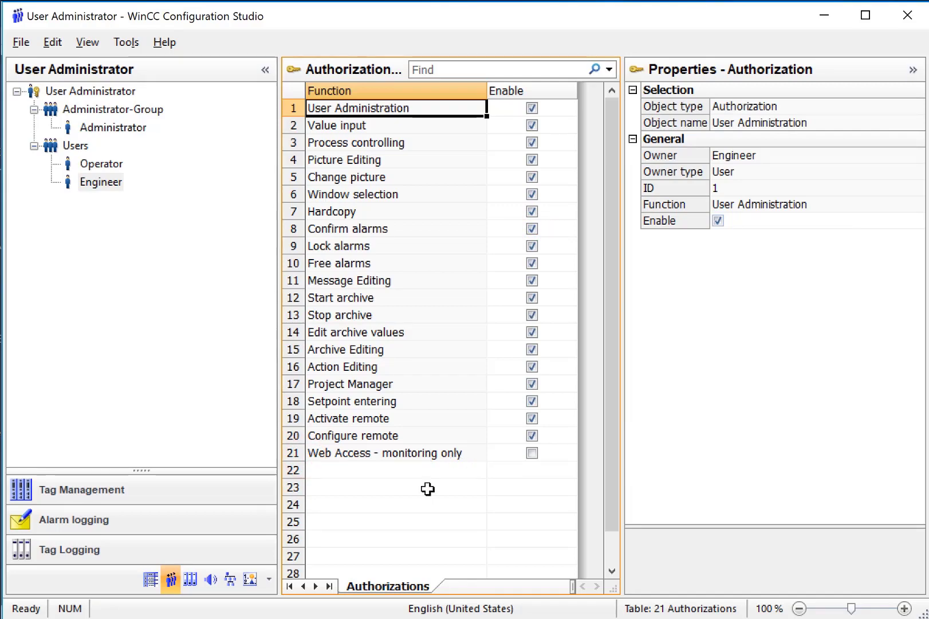
Step: Enter and confirm a password for the Engineer user
click(100, 183)
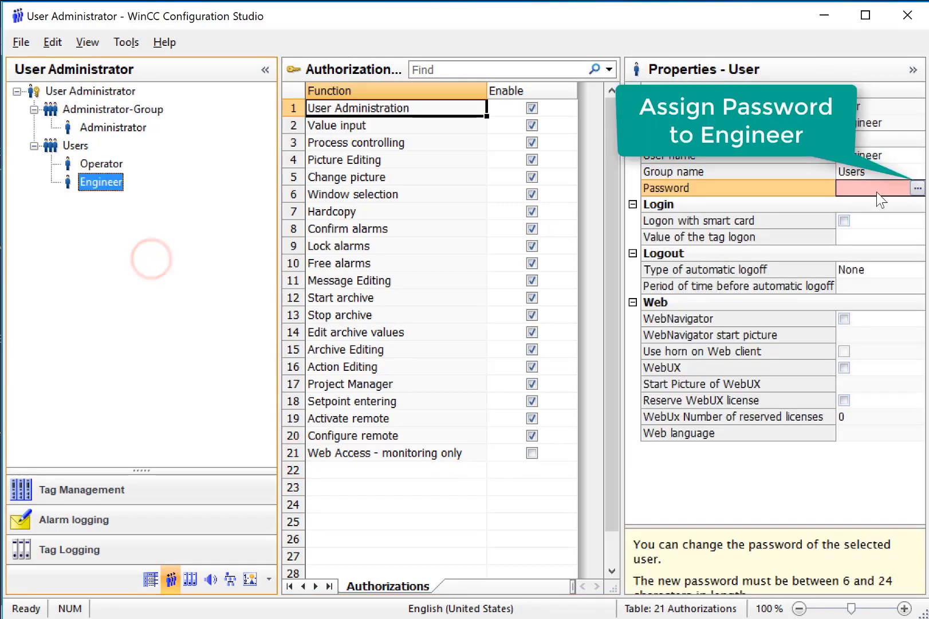
click(917, 188)
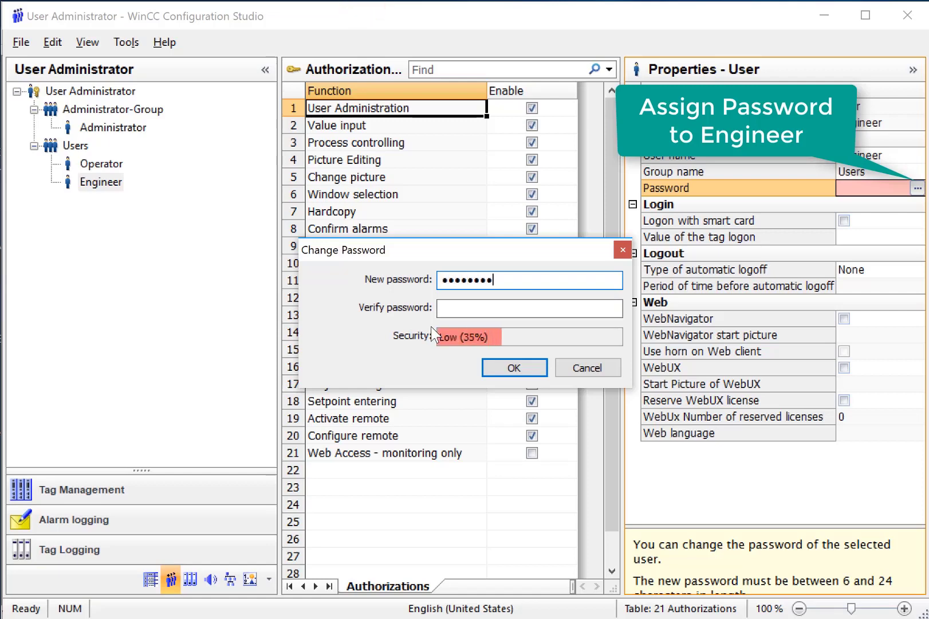
text(••••)
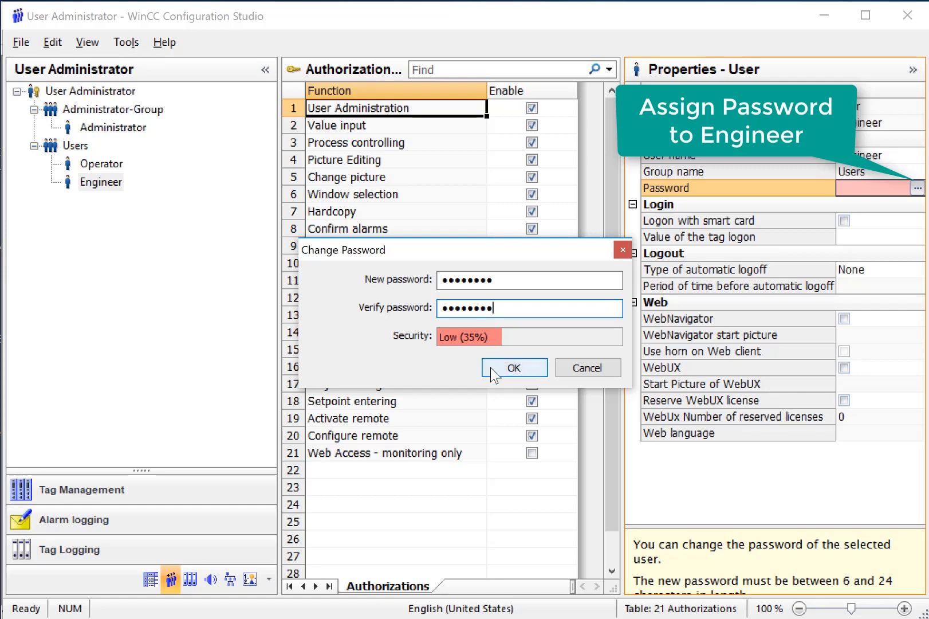
click(513, 367)
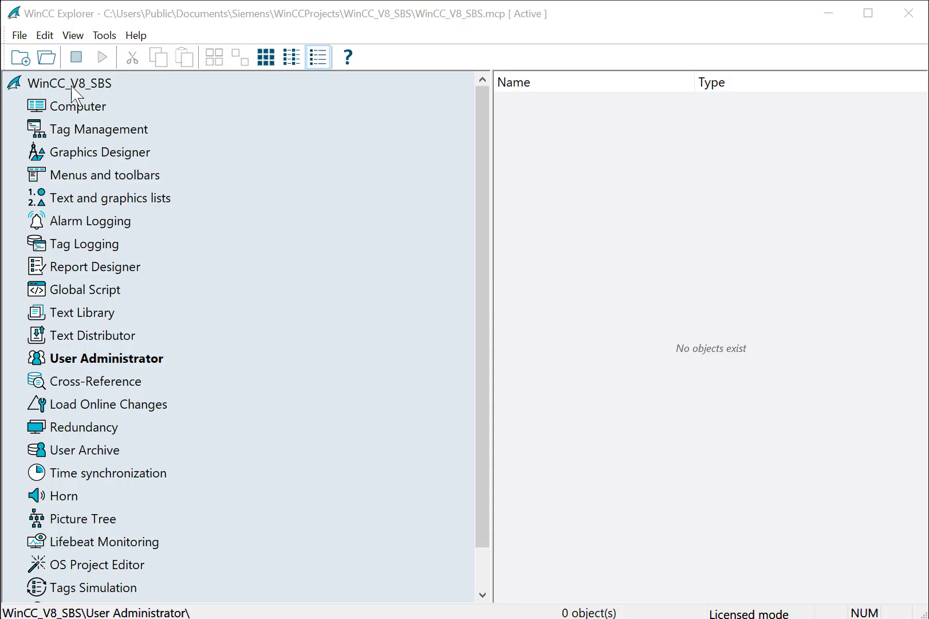
Step: Assign Ctrl+L as the Log on shortcut in the WinCC_V8_SBS project properties
click(71, 83)
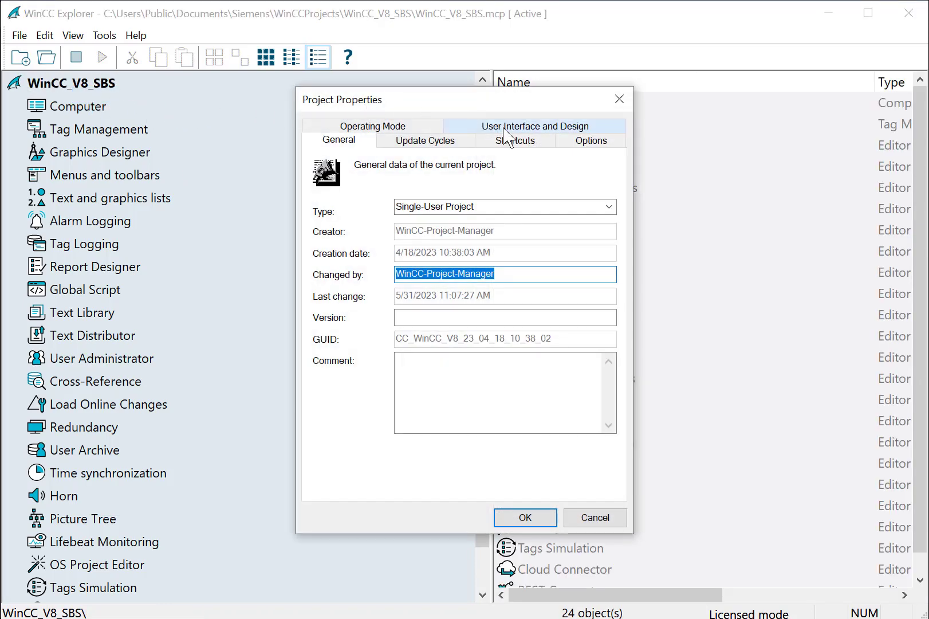
click(515, 141)
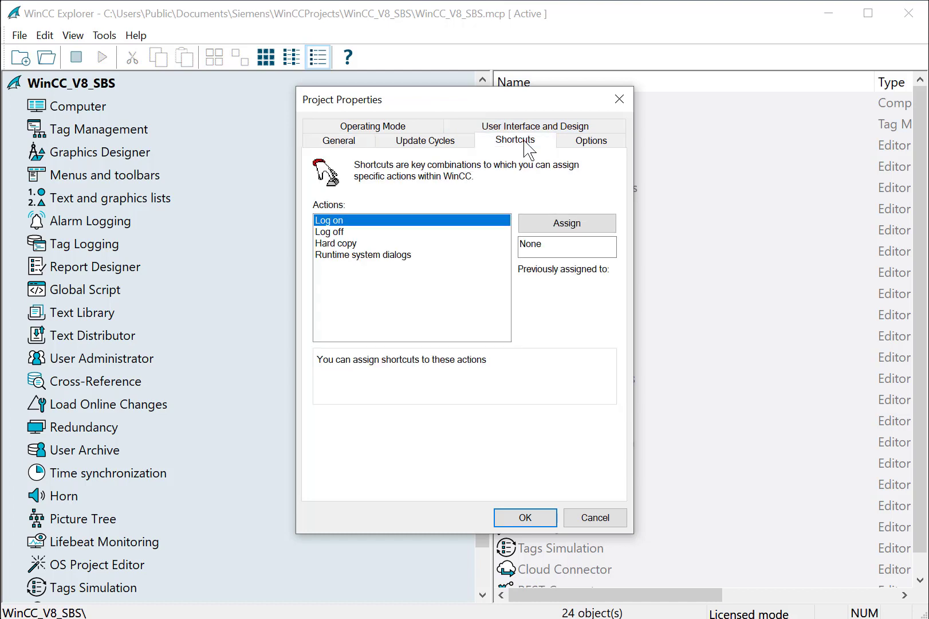
click(566, 244)
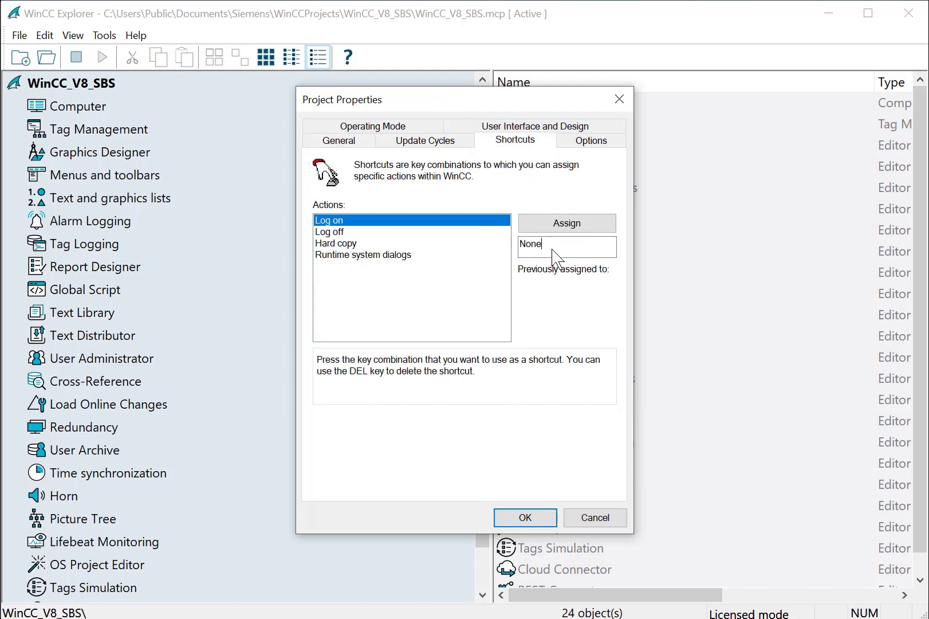
key(ctrl+l)
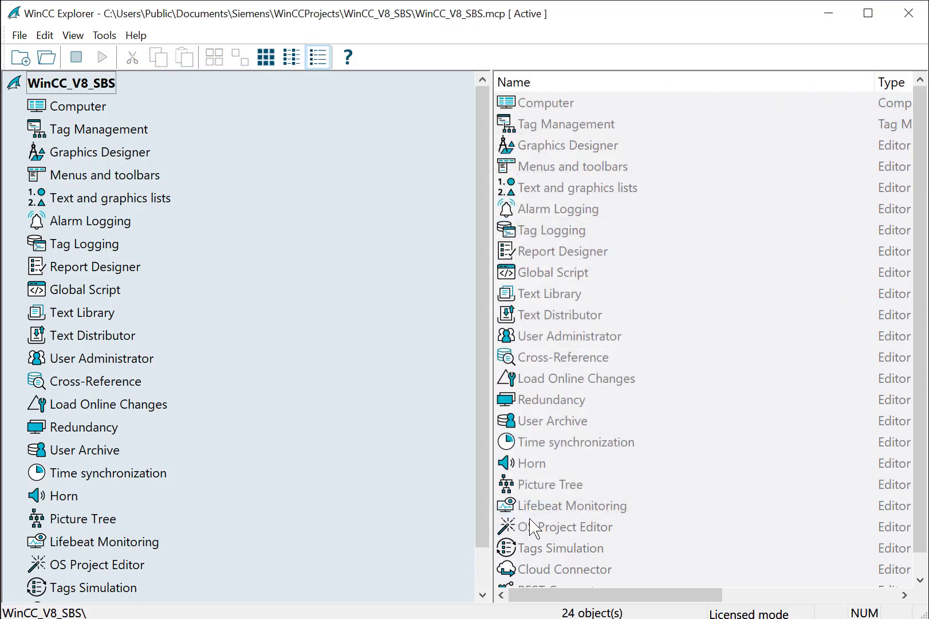
Step: Open the Main.PDL picture in Graphics Designer
click(100, 152)
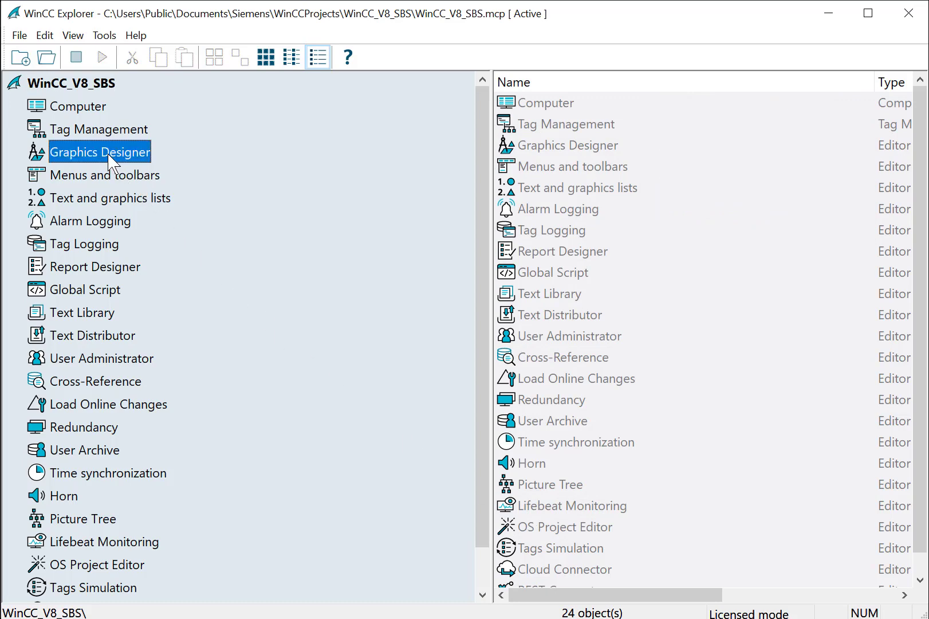
click(239, 56)
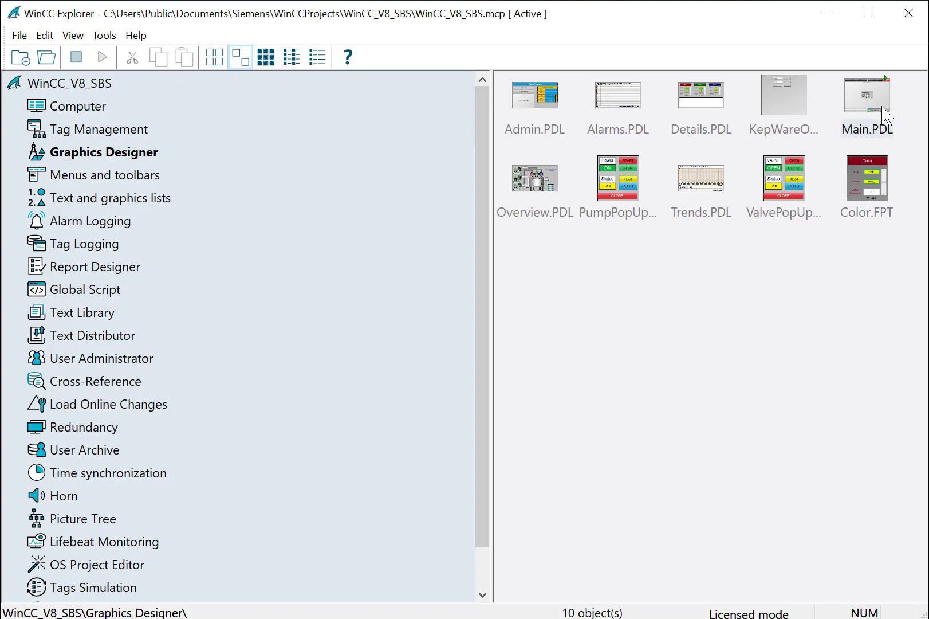
double_click(866, 94)
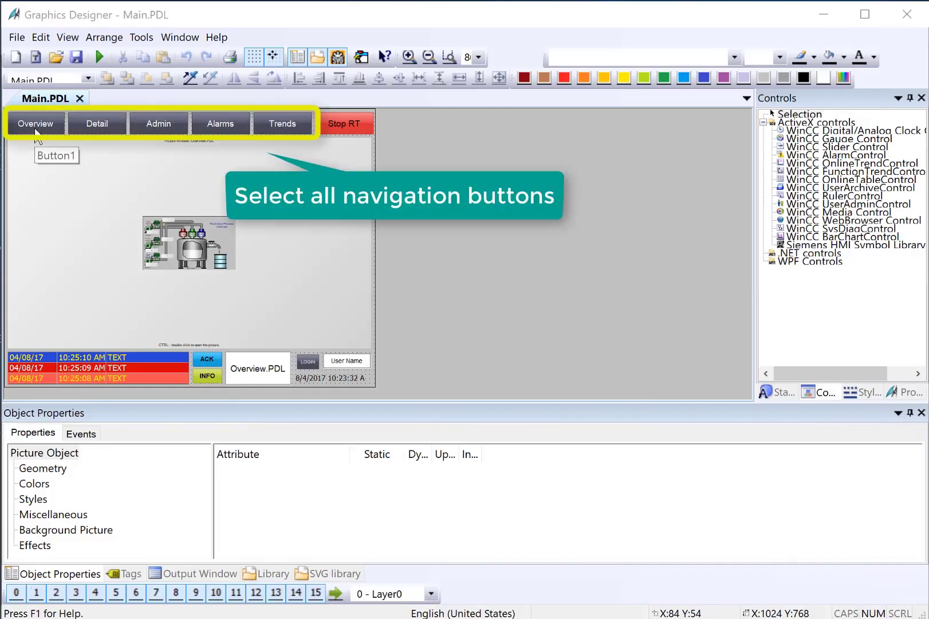
mouse_move(319, 145)
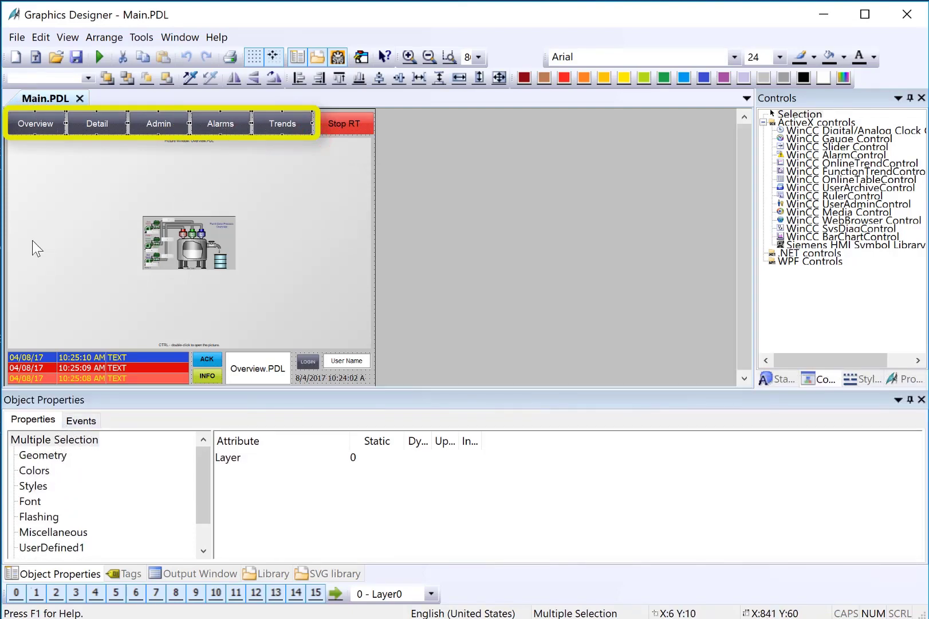
mouse_move(89, 130)
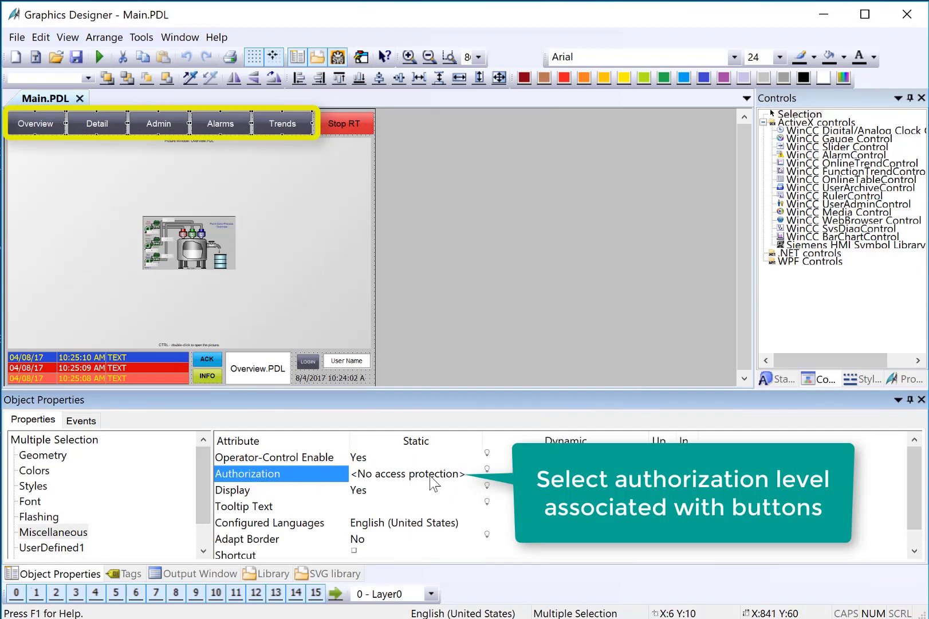
Step: Give the Overview, Detail, Admin, Alarms and Trends buttons the Change picture authorization
click(407, 474)
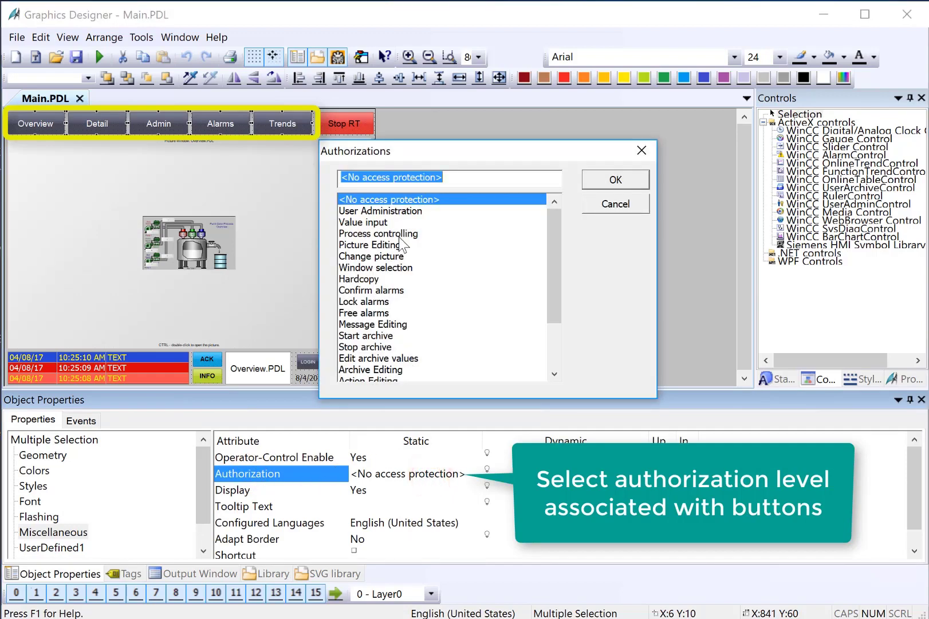
scroll(down, 3)
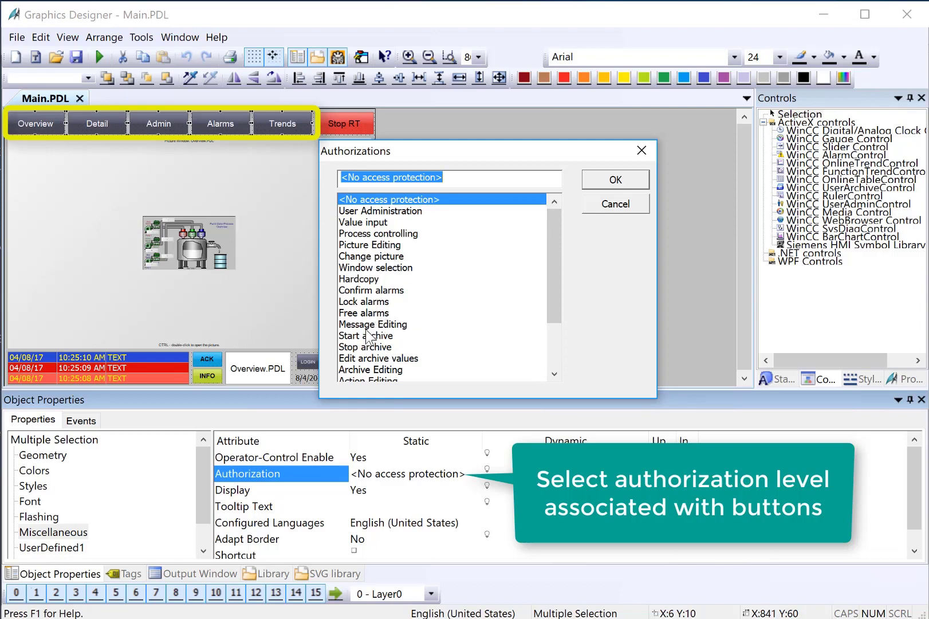
mouse_move(394, 273)
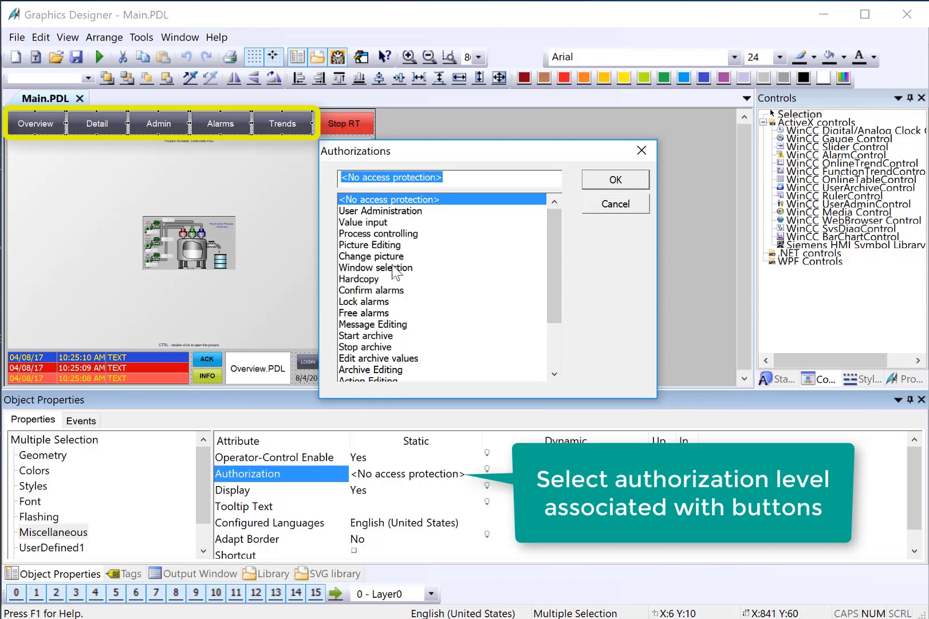
click(371, 255)
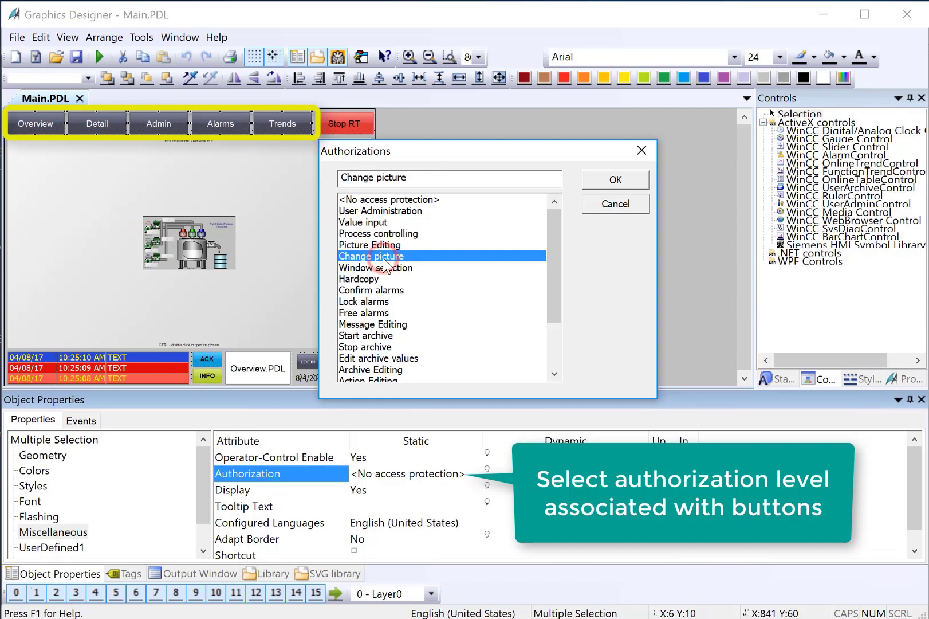
click(615, 179)
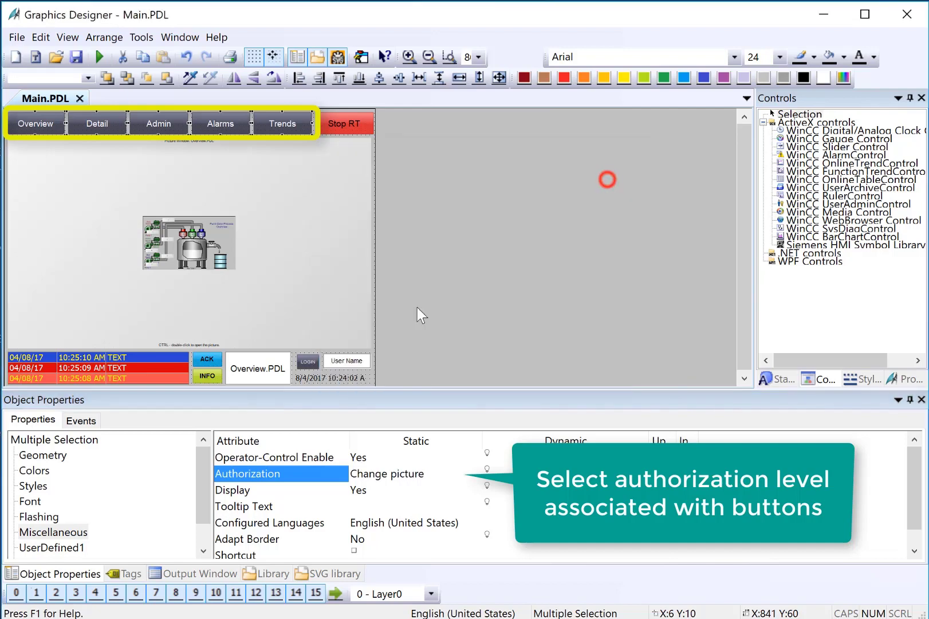
Step: Require Confirm alarms on the ACK button and save Main.PDL
click(220, 123)
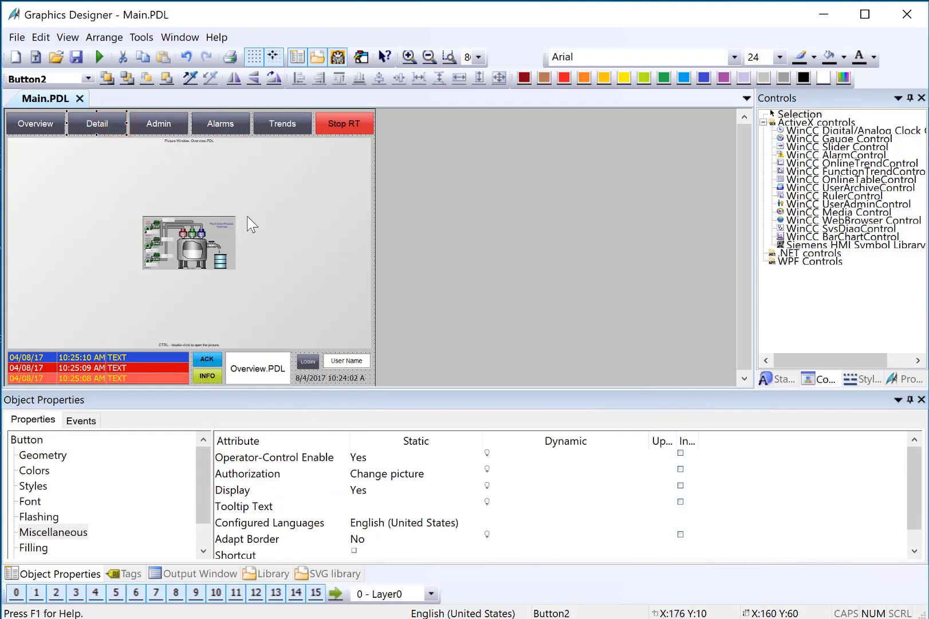
click(344, 124)
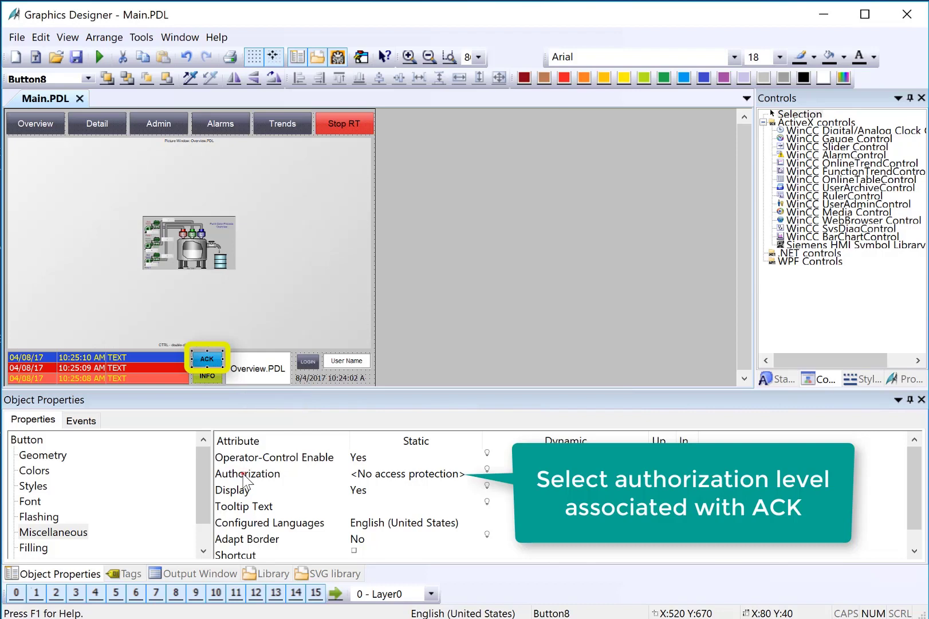
double_click(248, 474)
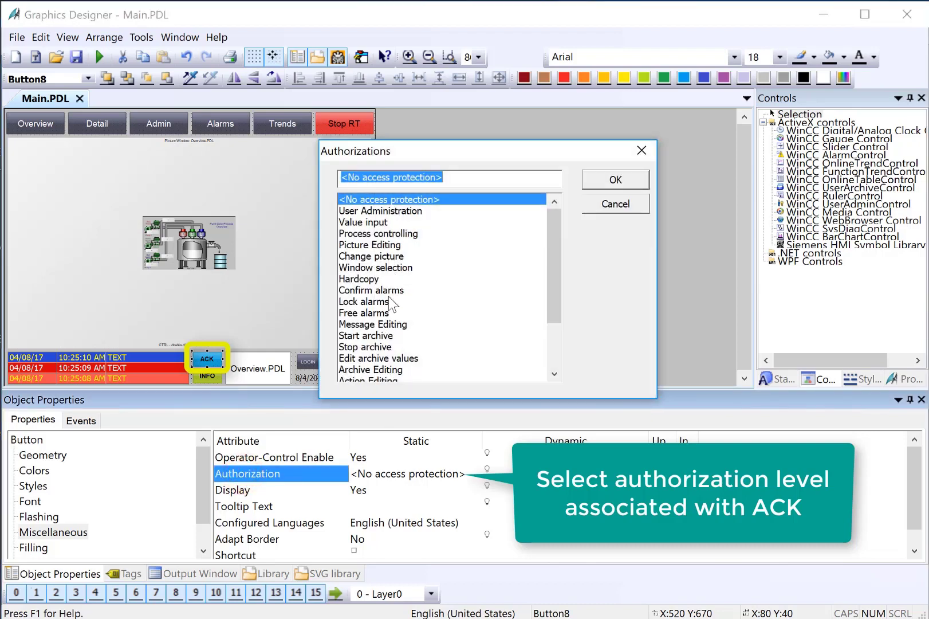
click(371, 290)
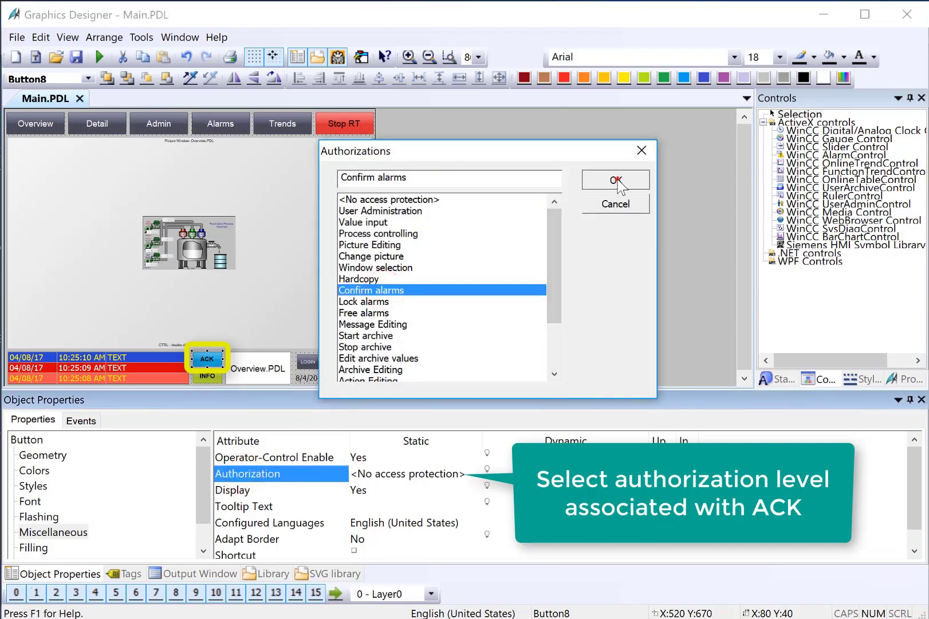
click(615, 181)
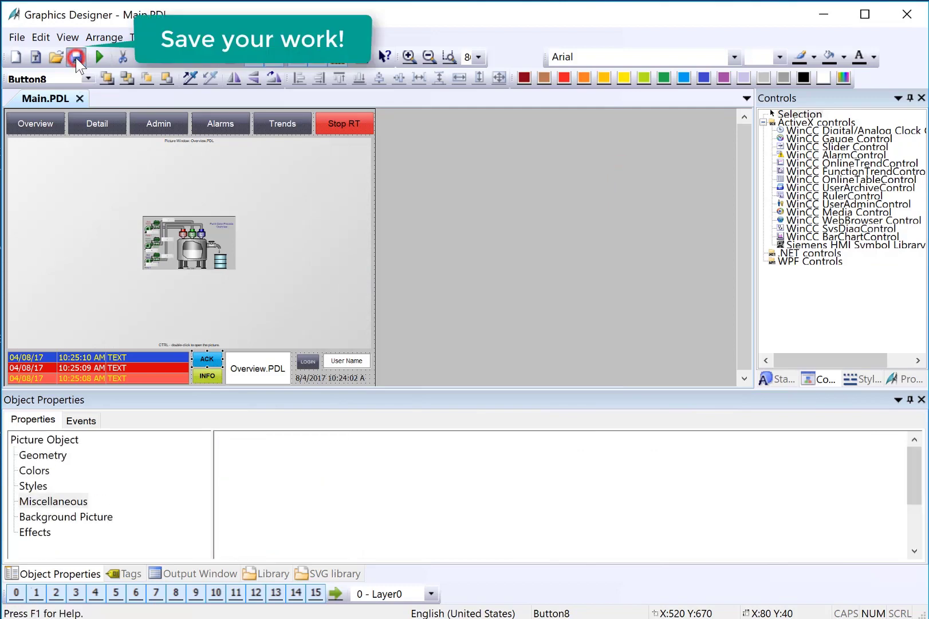
click(17, 36)
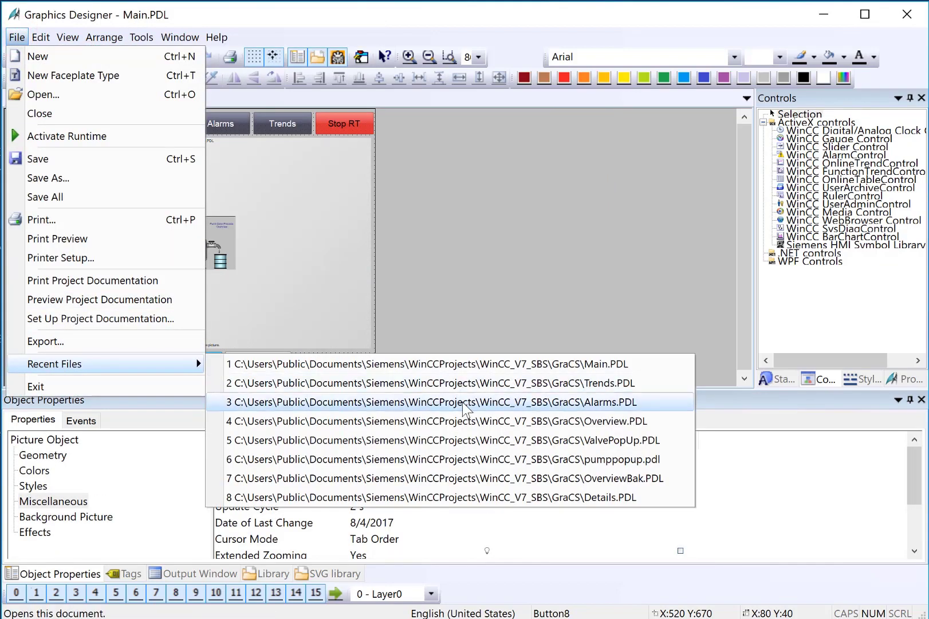
Step: Open Alarms.PDL and set the alarm control's single and group acknowledgment keys to Confirm alarms
click(432, 401)
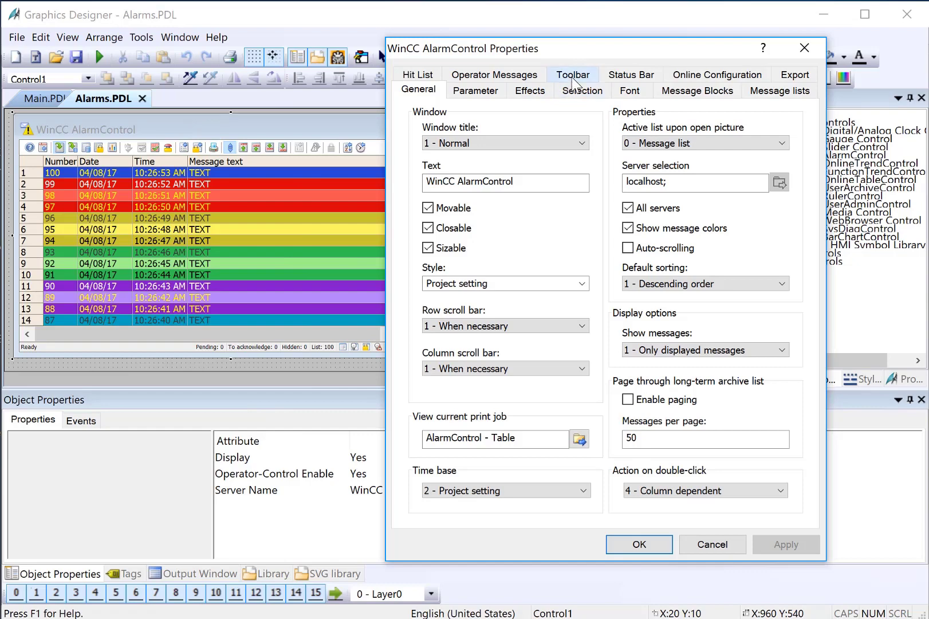
click(572, 75)
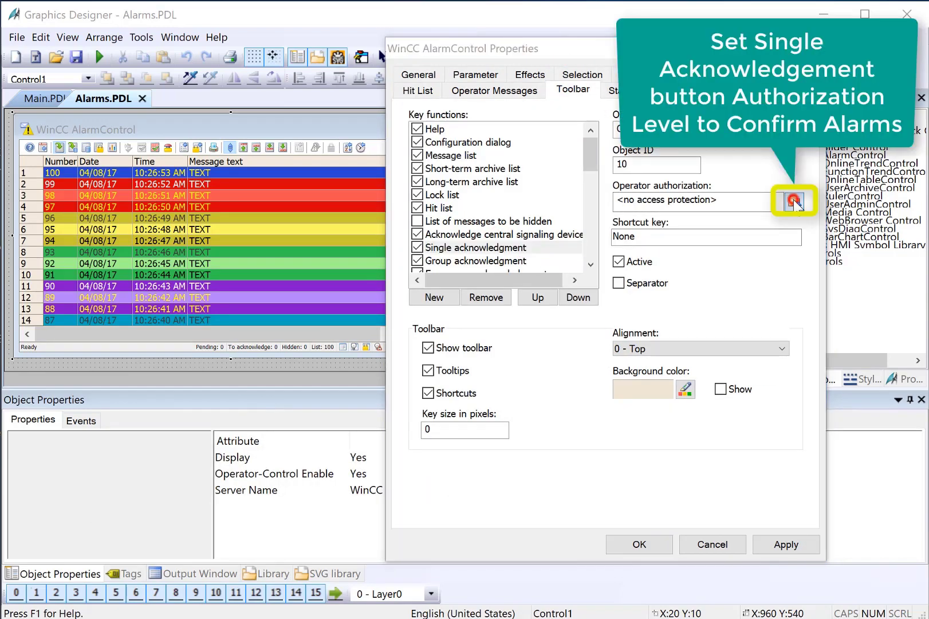
click(793, 200)
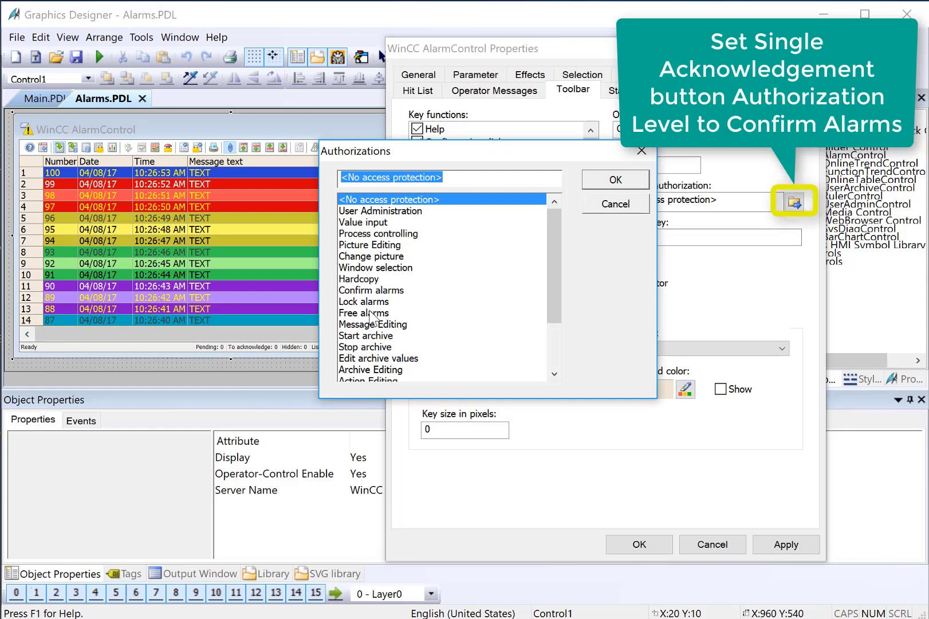
click(615, 179)
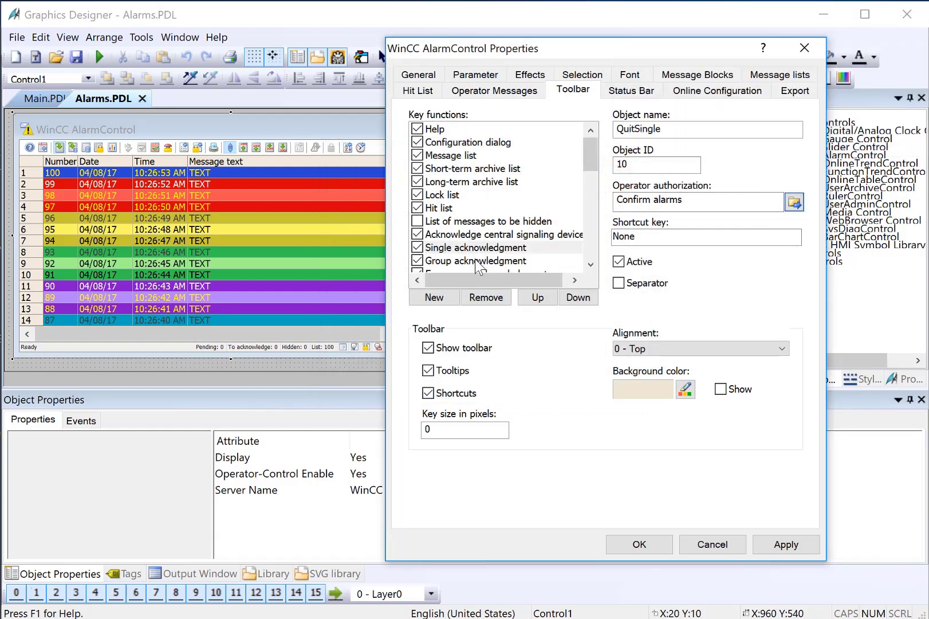
click(795, 202)
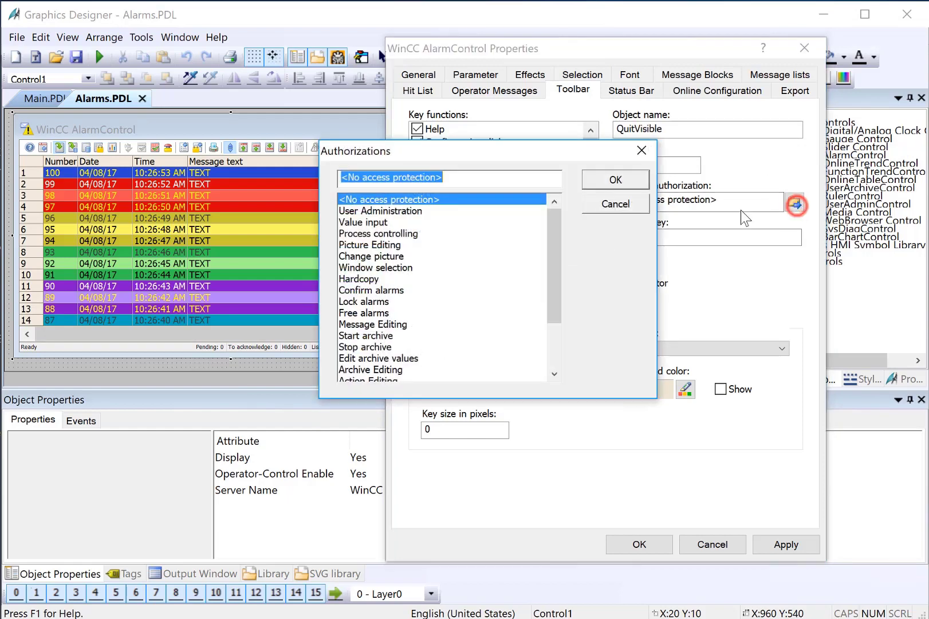
click(615, 179)
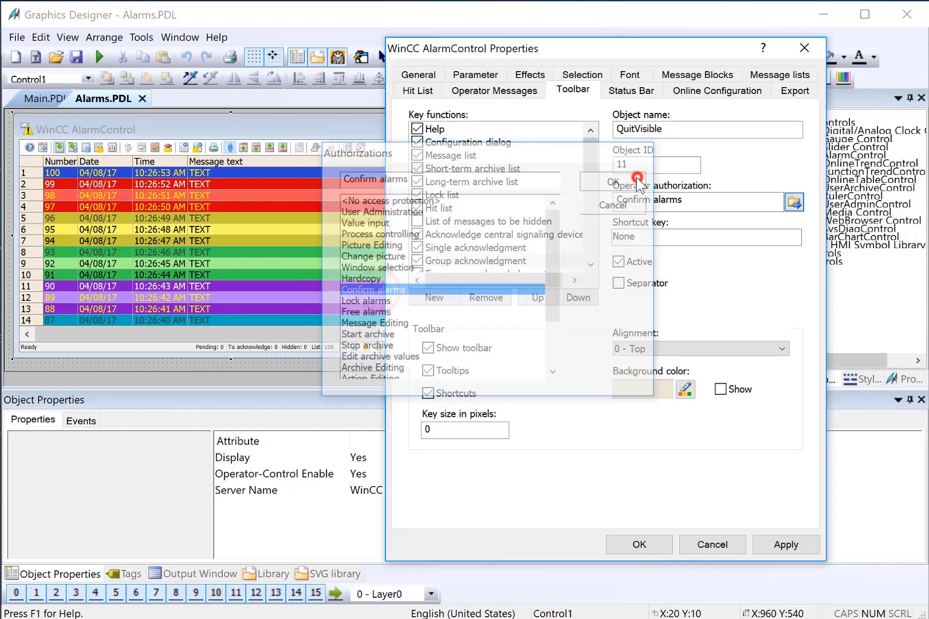
click(639, 545)
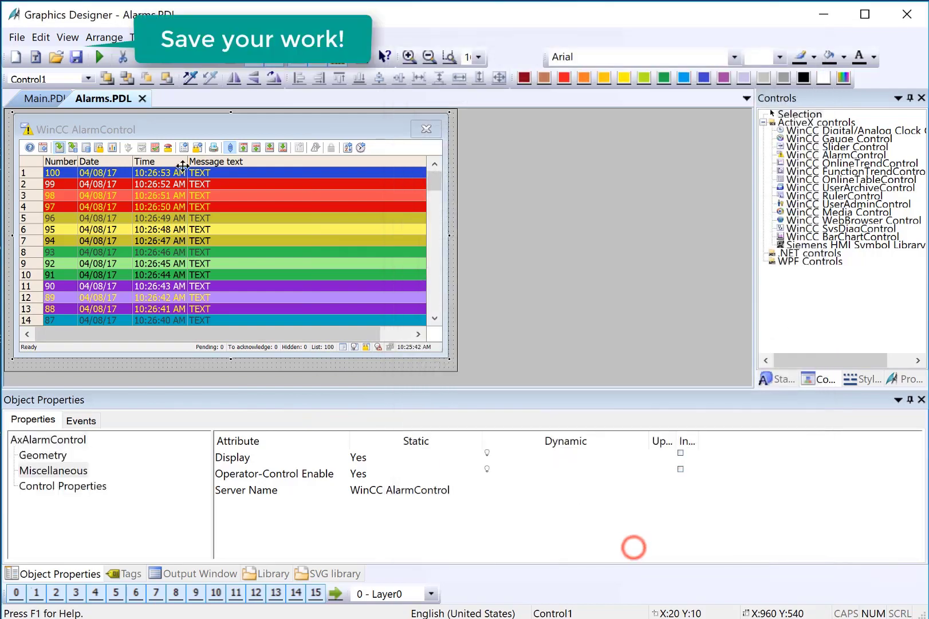
Step: Save Alarms.PDL and open Overview.PDL from the recent pictures
click(78, 57)
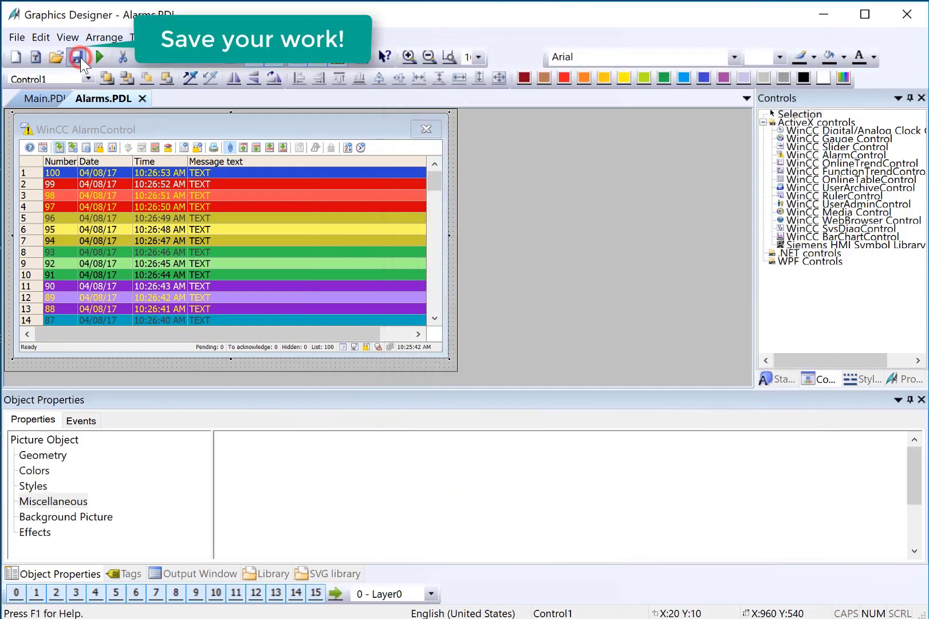
click(16, 37)
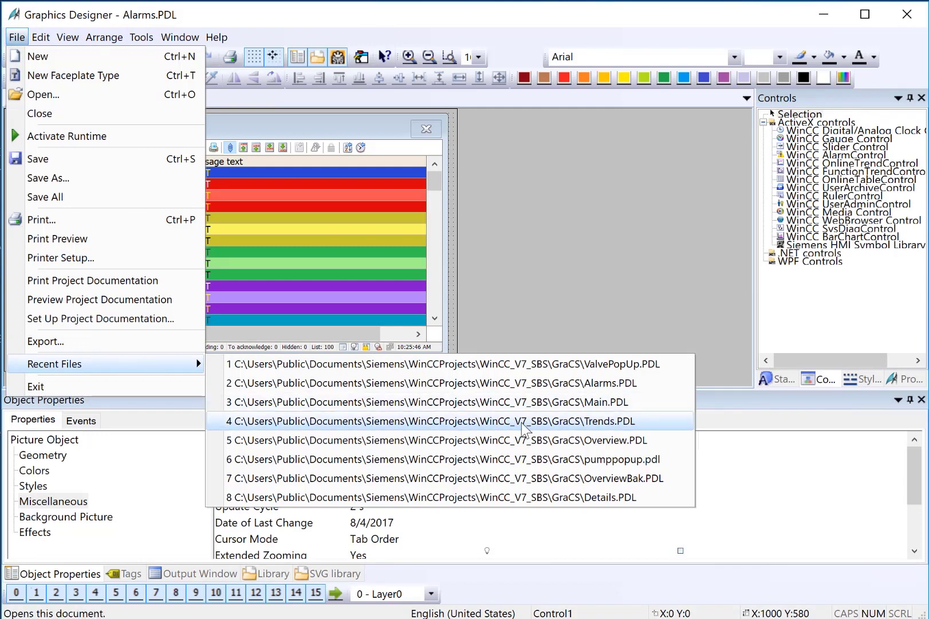
click(435, 440)
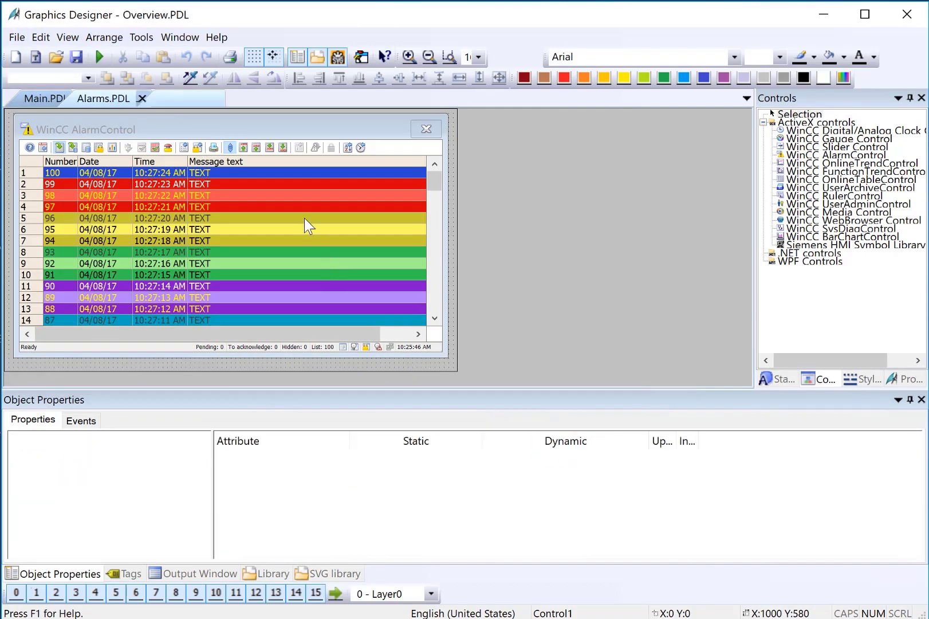
Step: Require Setpoint entering on the red, green and blue tank IO fields, then save
click(172, 99)
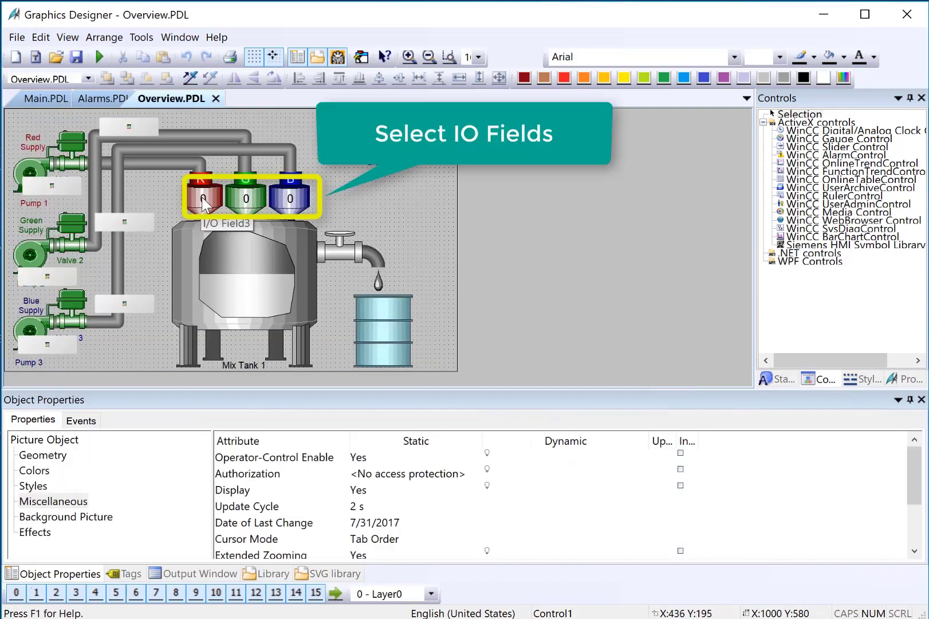
click(203, 198)
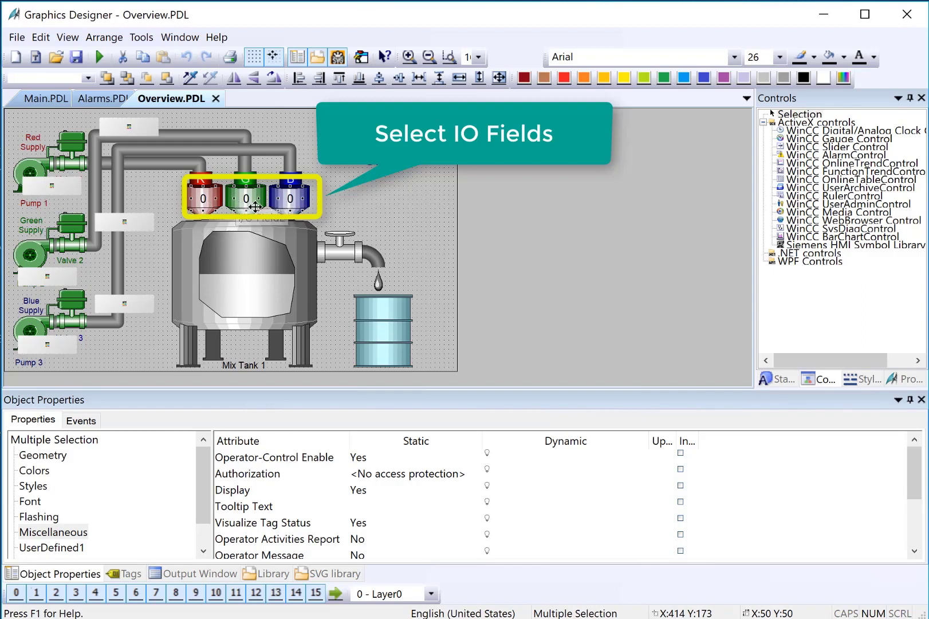
mouse_move(251, 207)
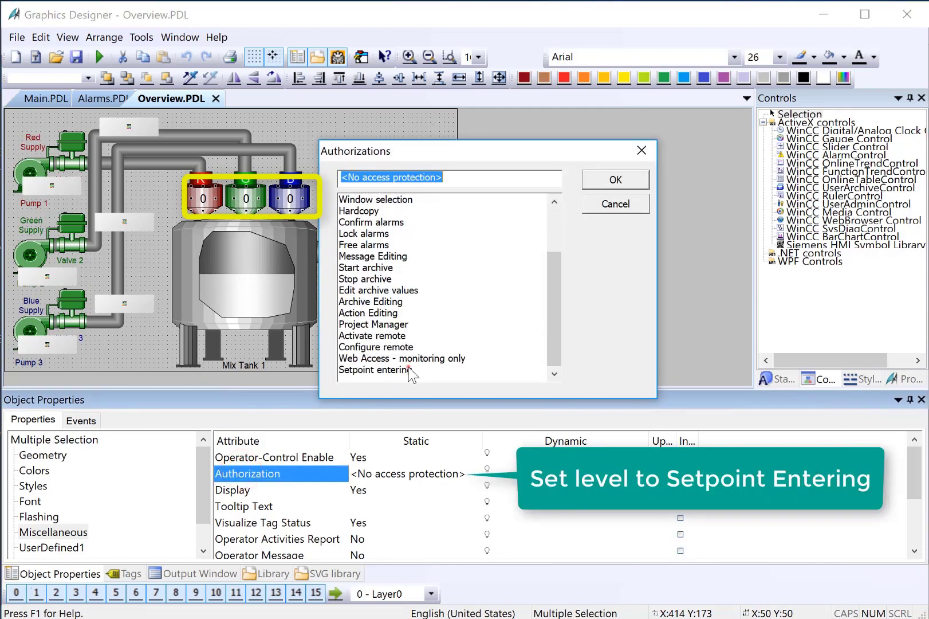
click(376, 369)
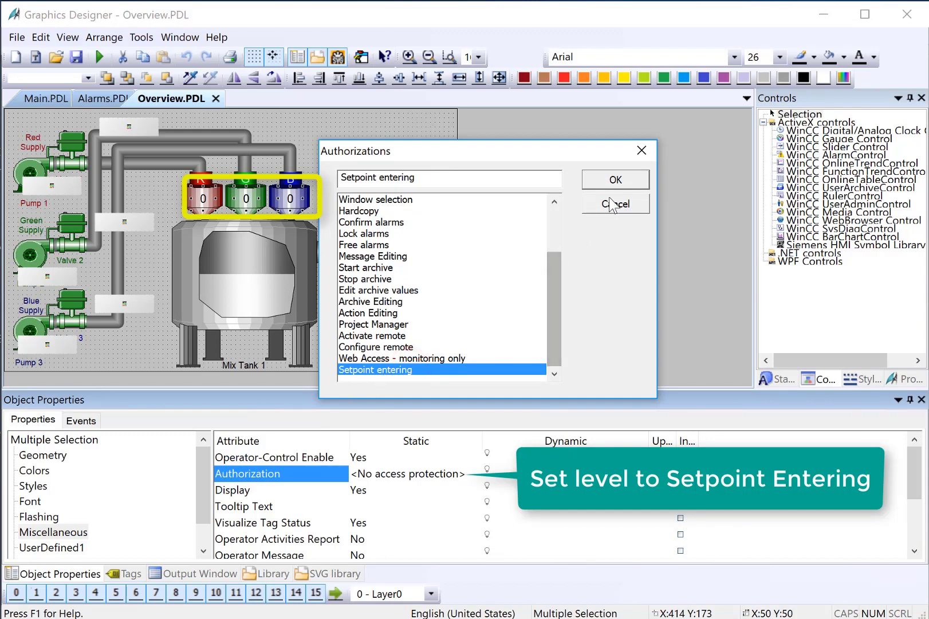
click(614, 179)
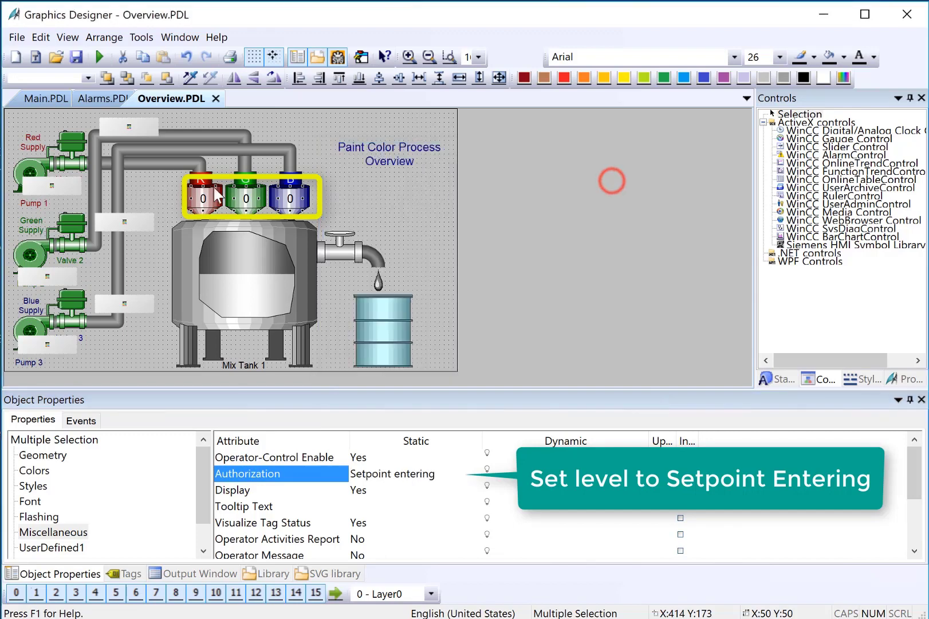
click(78, 57)
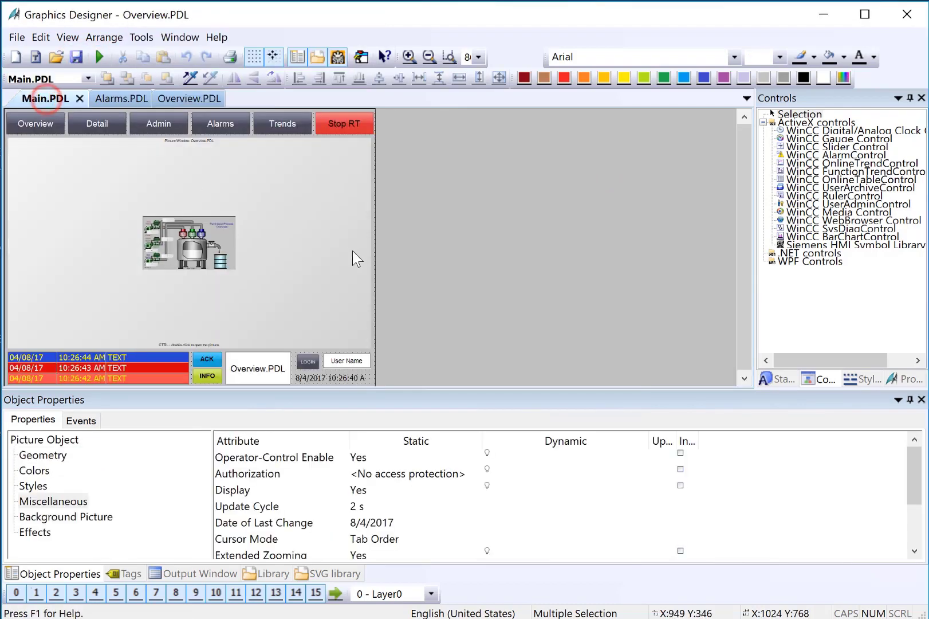
click(346, 360)
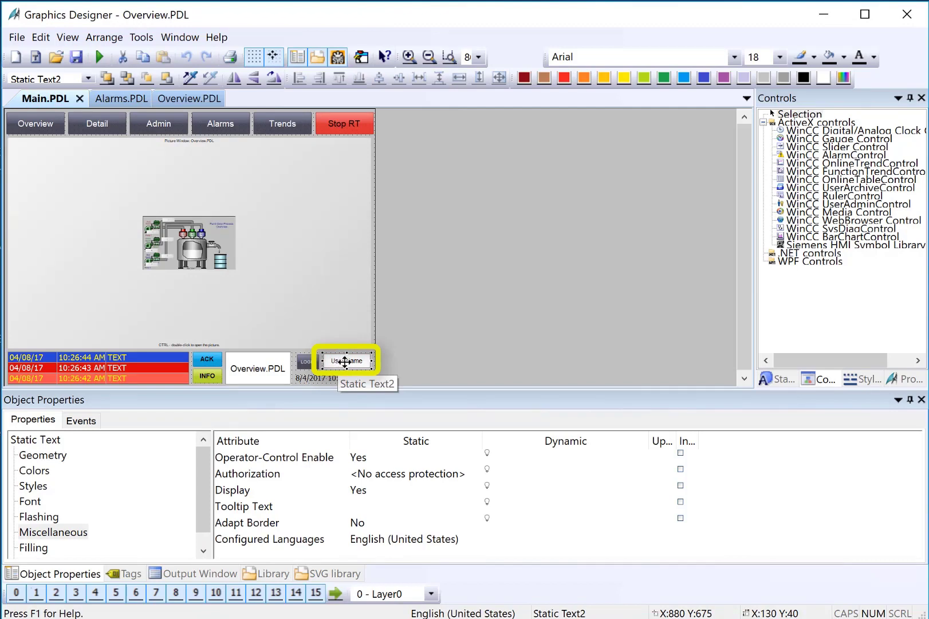
click(29, 499)
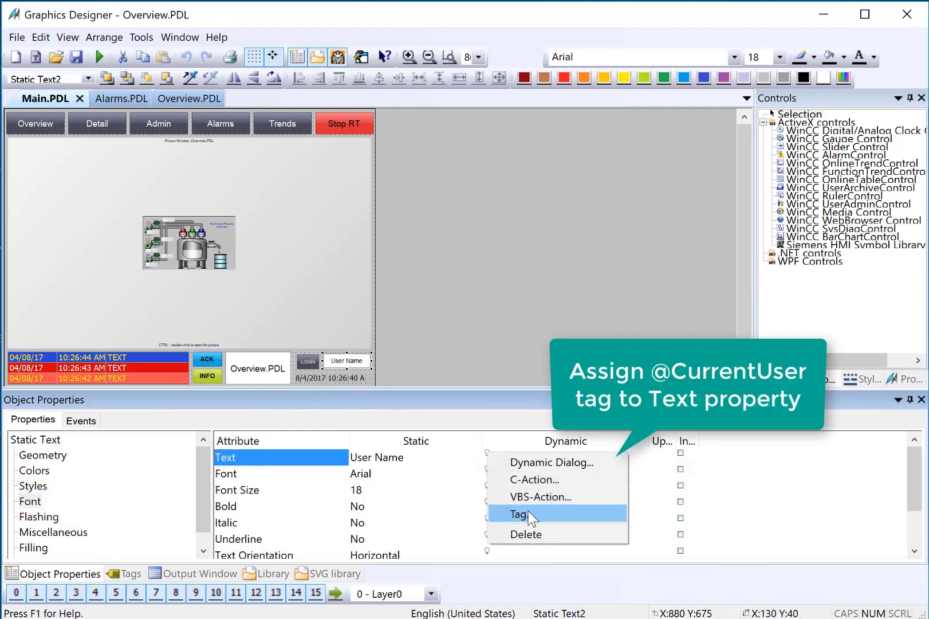
click(522, 514)
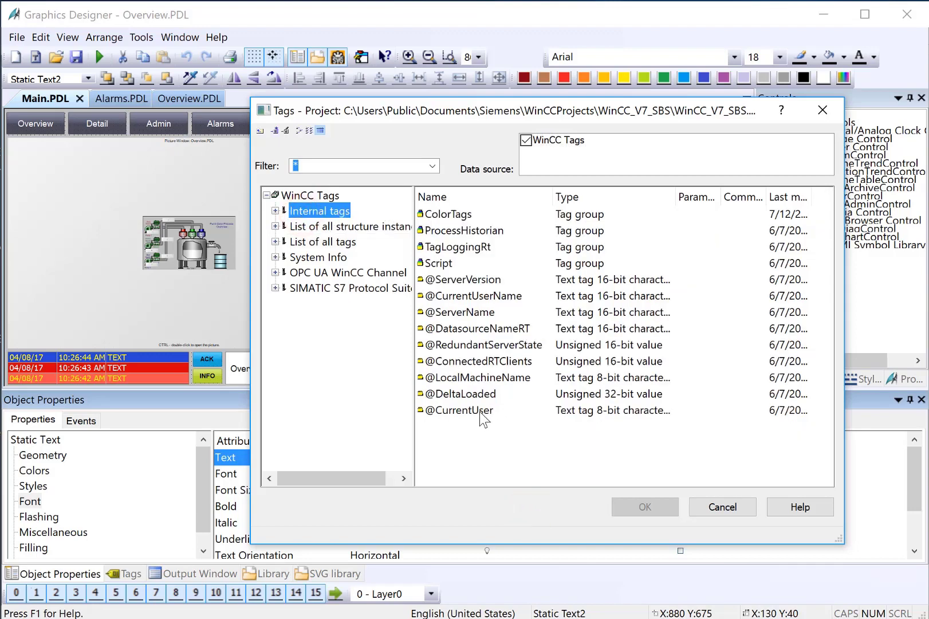
mouse_move(432, 418)
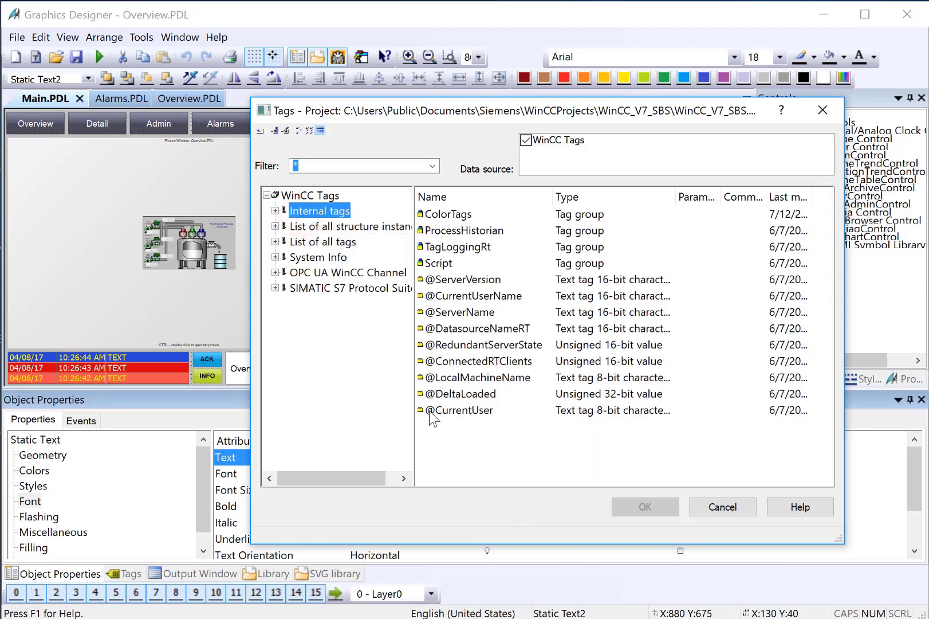
mouse_move(450, 429)
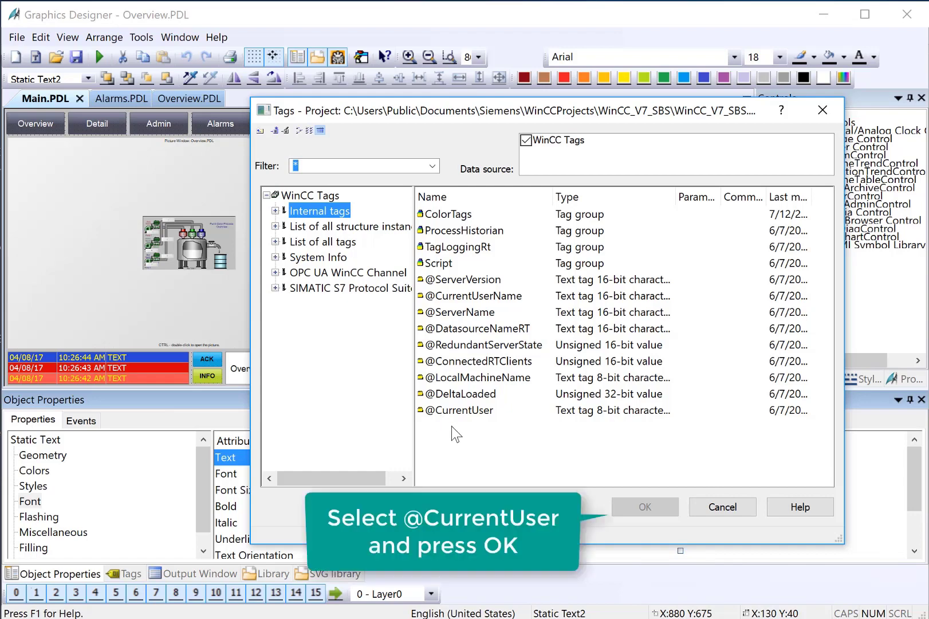
click(462, 410)
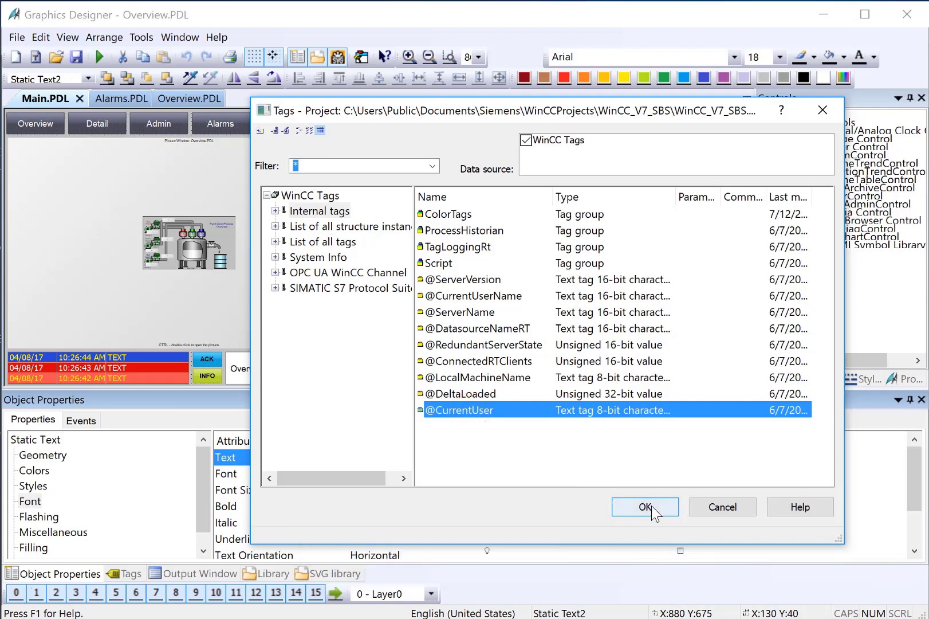
click(644, 507)
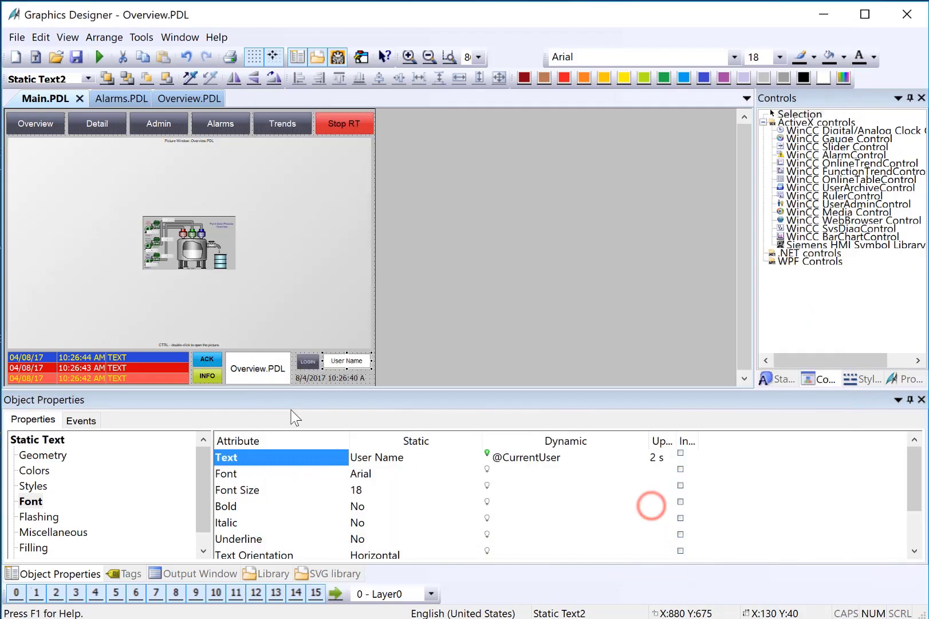
mouse_move(349, 360)
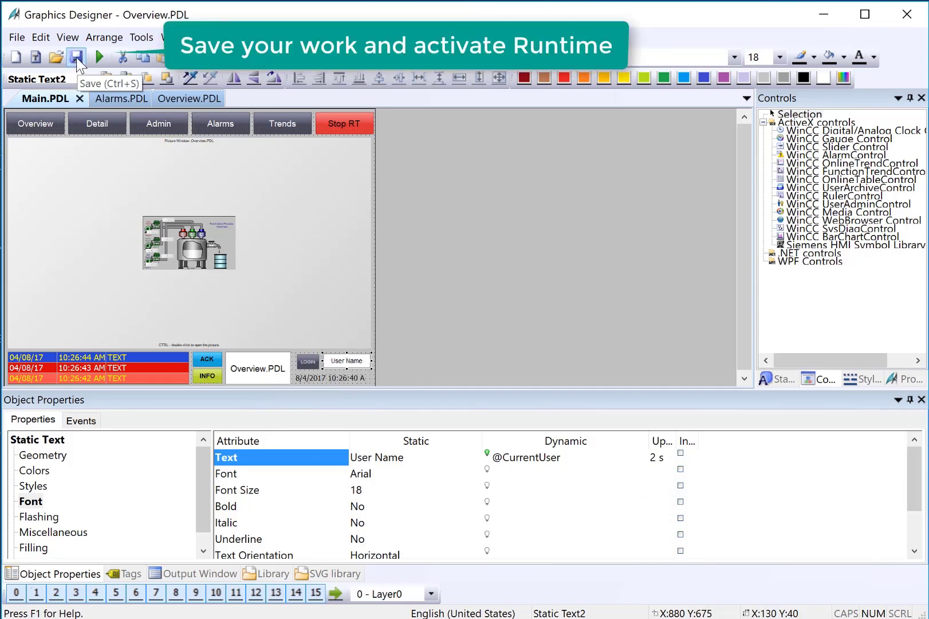
Step: Save Main.PDL and verify Runtime refuses Admin and Alarms with no user logged in
click(75, 57)
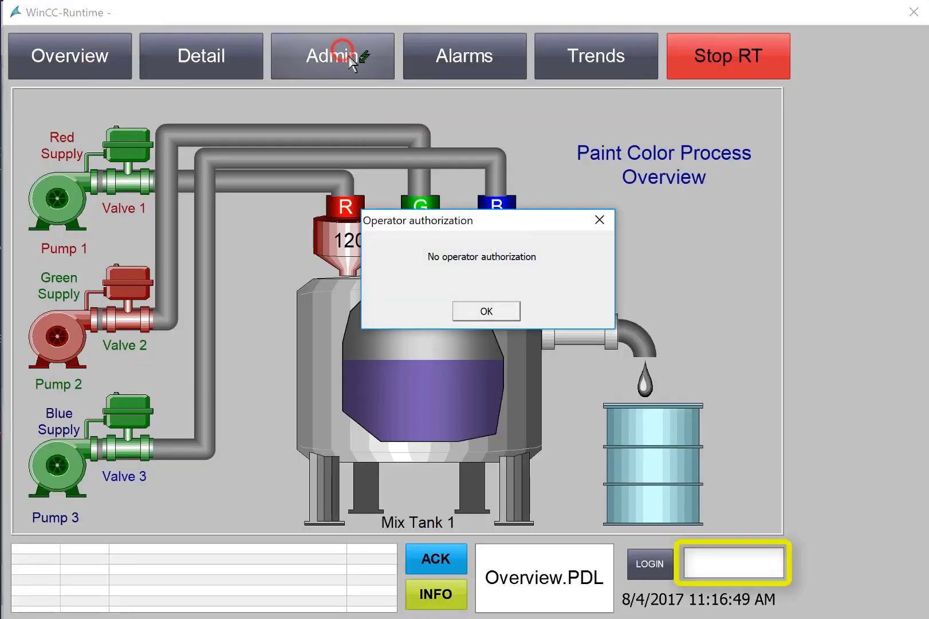
click(485, 310)
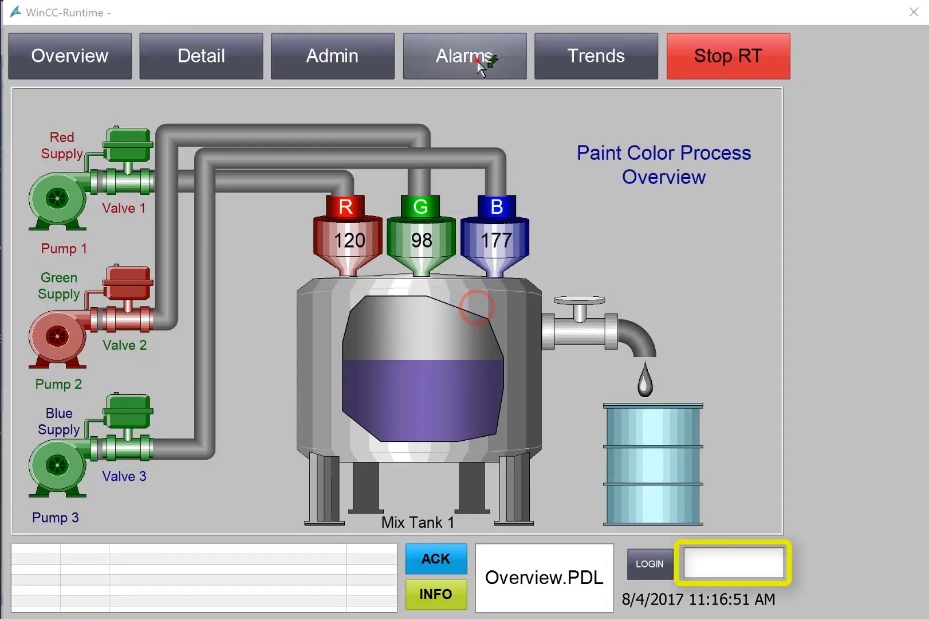
click(464, 56)
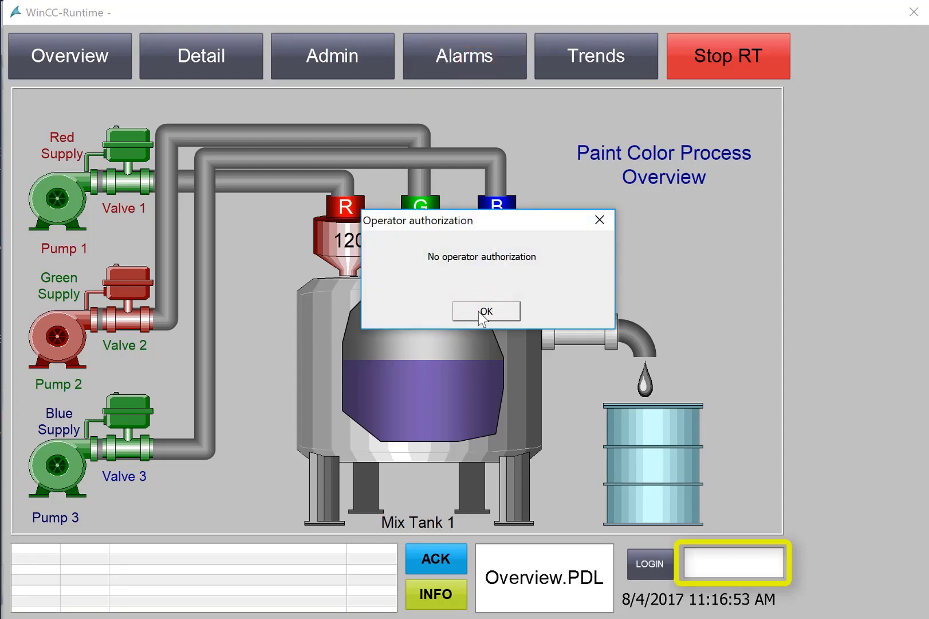
click(486, 311)
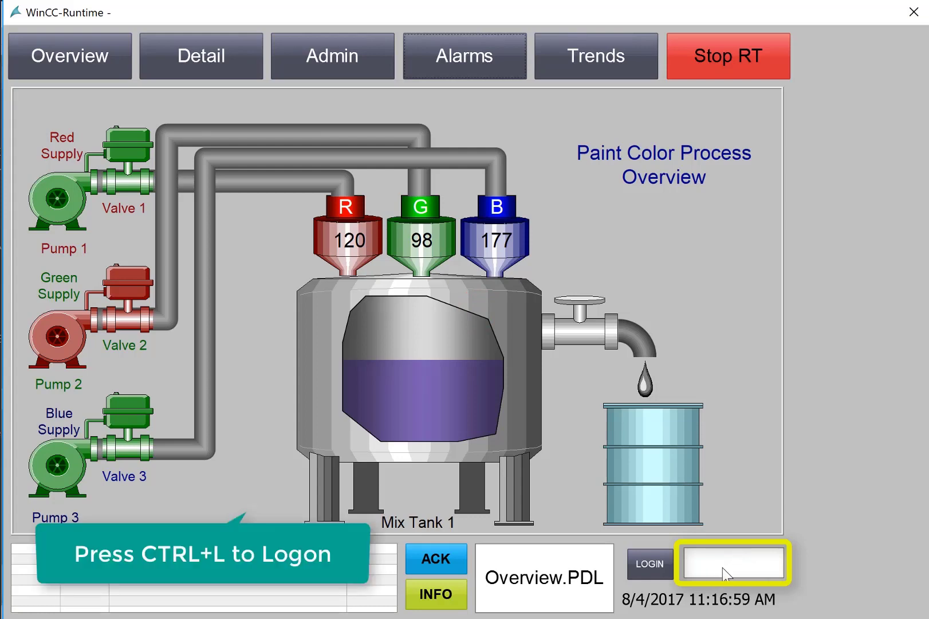
Step: Log in to Runtime as Operator
key(ctrl+l)
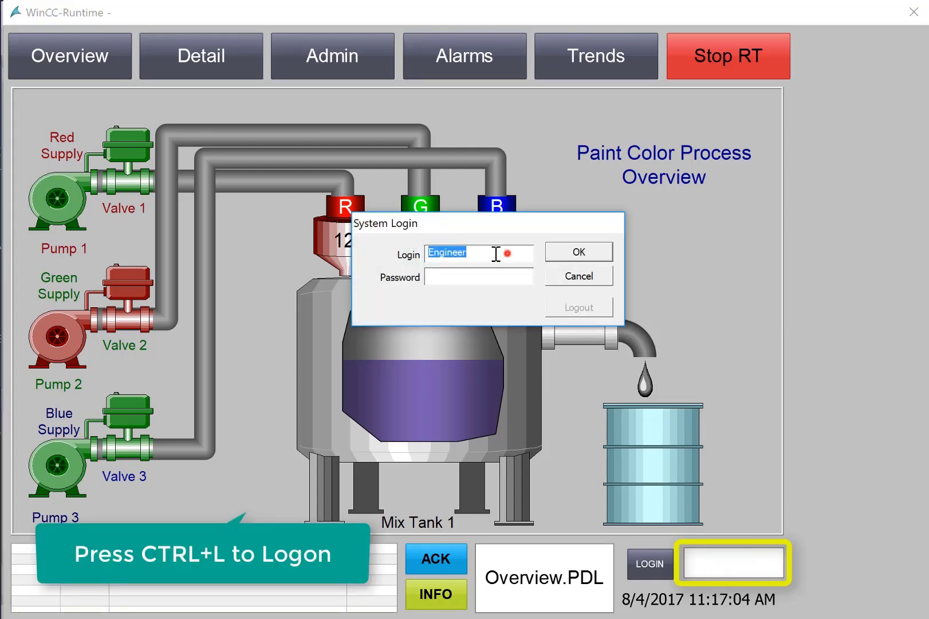
text(Operator)
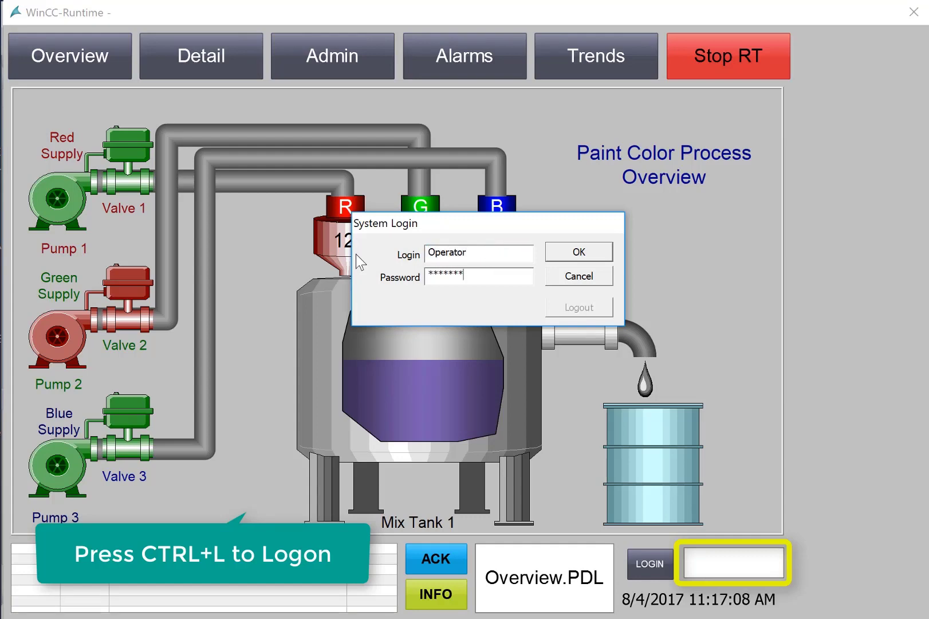
click(577, 251)
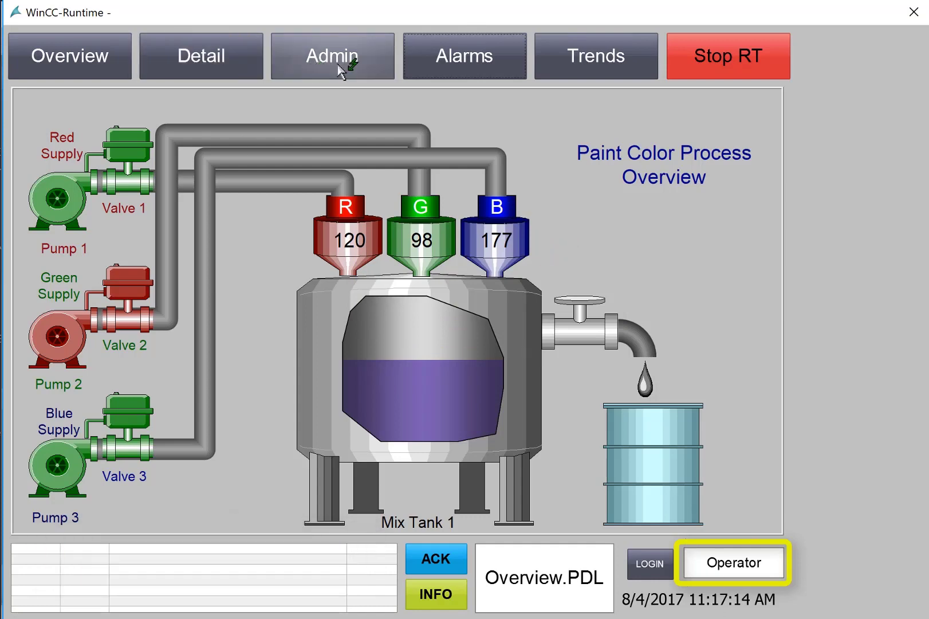
Step: As Operator, attempt Admin, view Detail and Overview, and dismiss the refusal
click(201, 56)
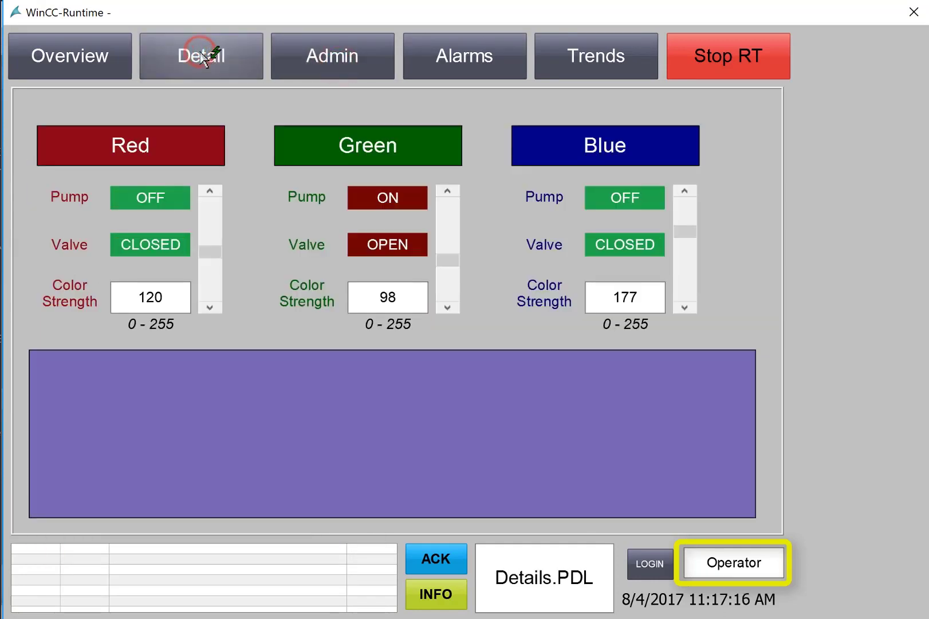
click(70, 56)
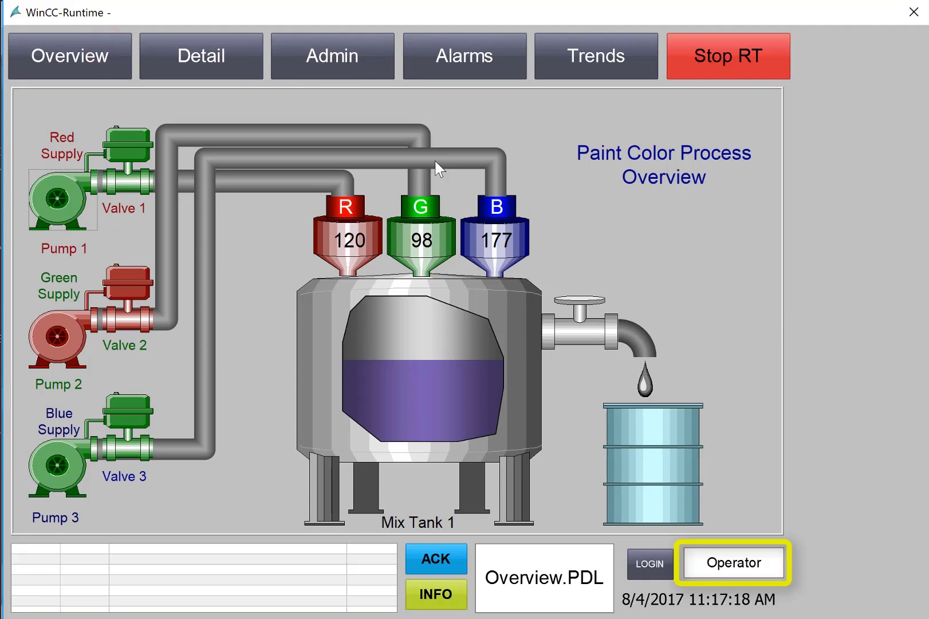
click(420, 236)
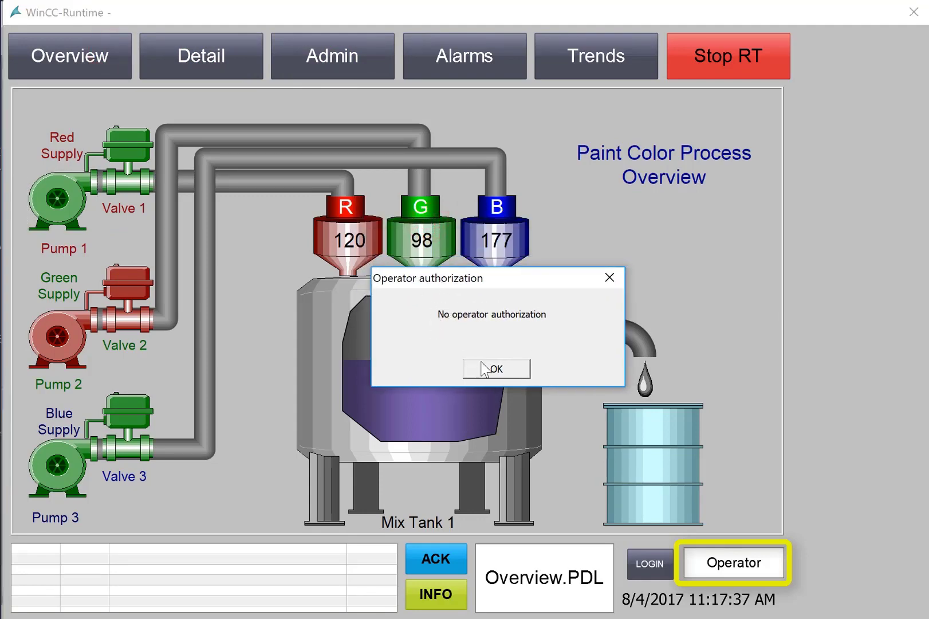
click(496, 368)
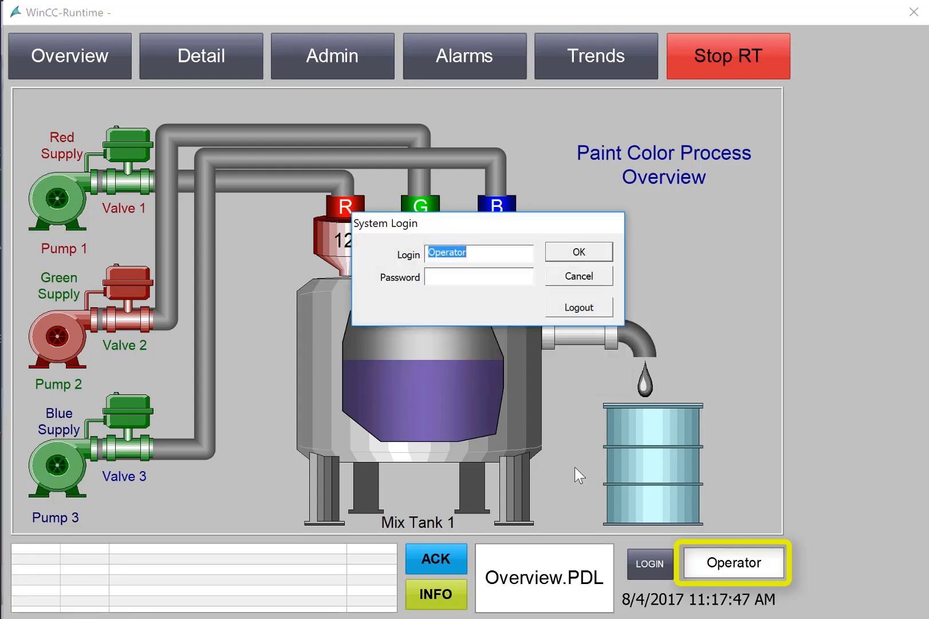
Step: Log in as Engineer and open the Admin Functions picture
text(Engineer)
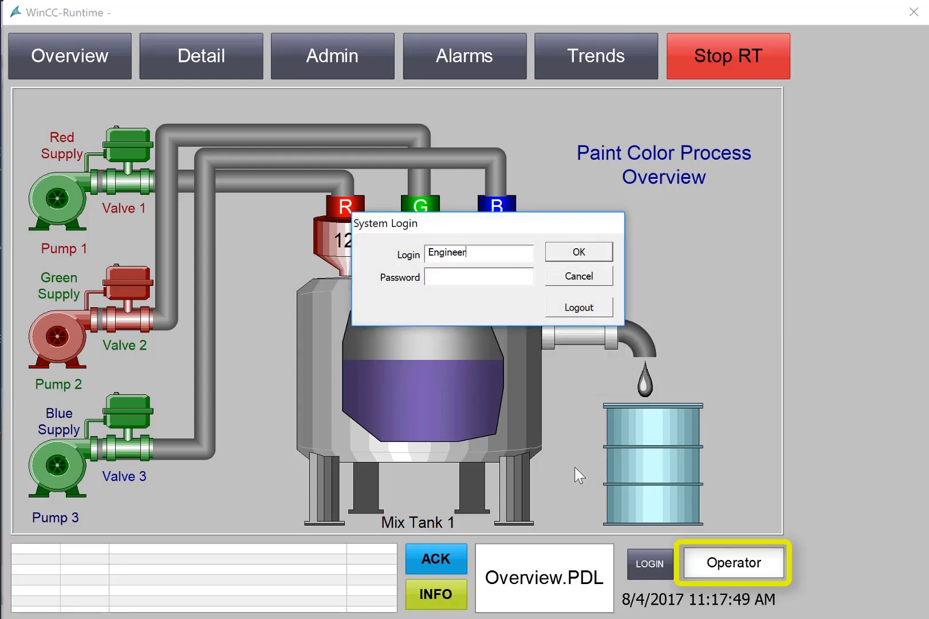
click(578, 252)
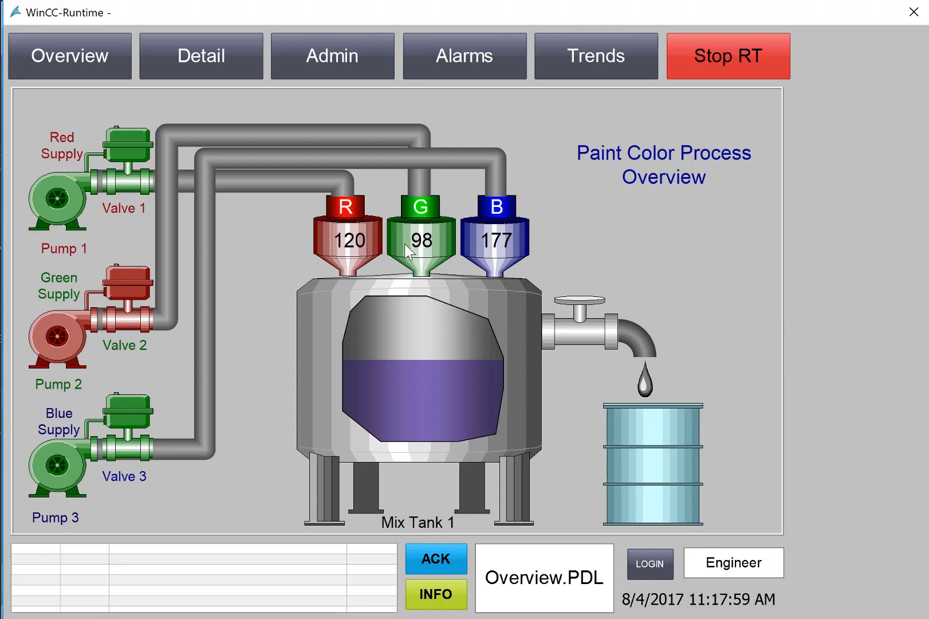
click(332, 56)
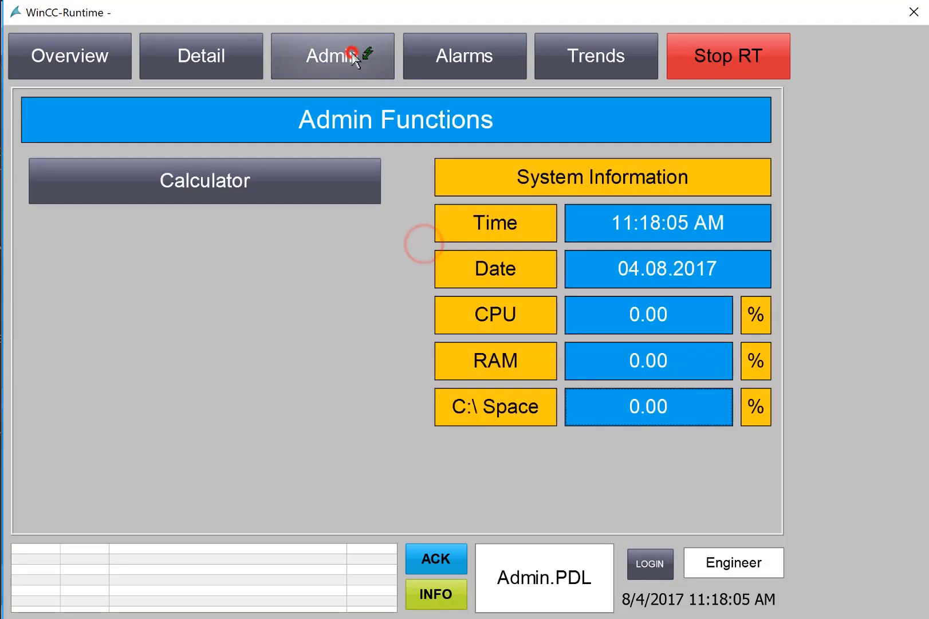
Step: Return to Overview, close the Red Valve faceplate, and acknowledge the Red Valve Failed alarm
click(68, 55)
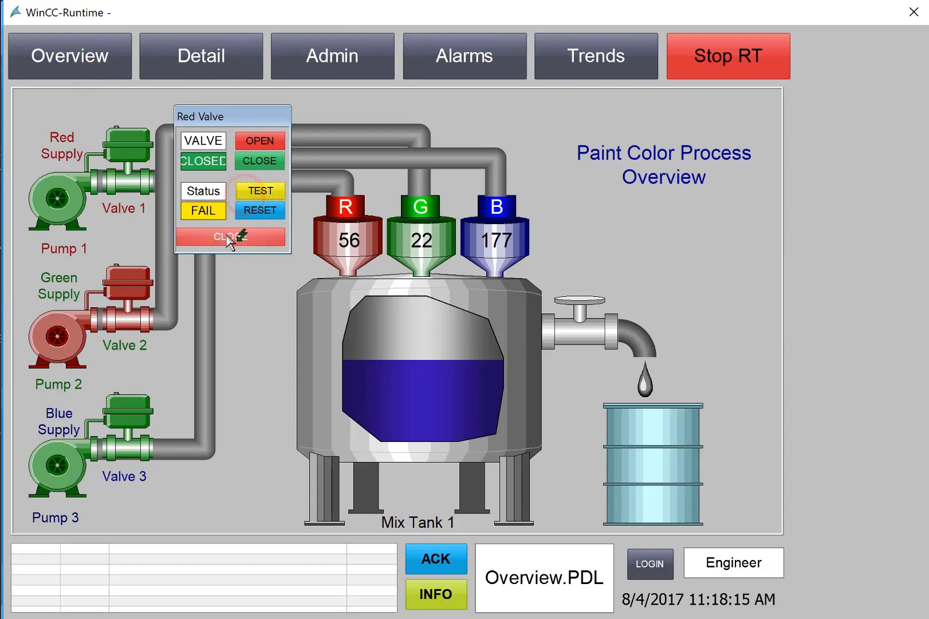
click(464, 55)
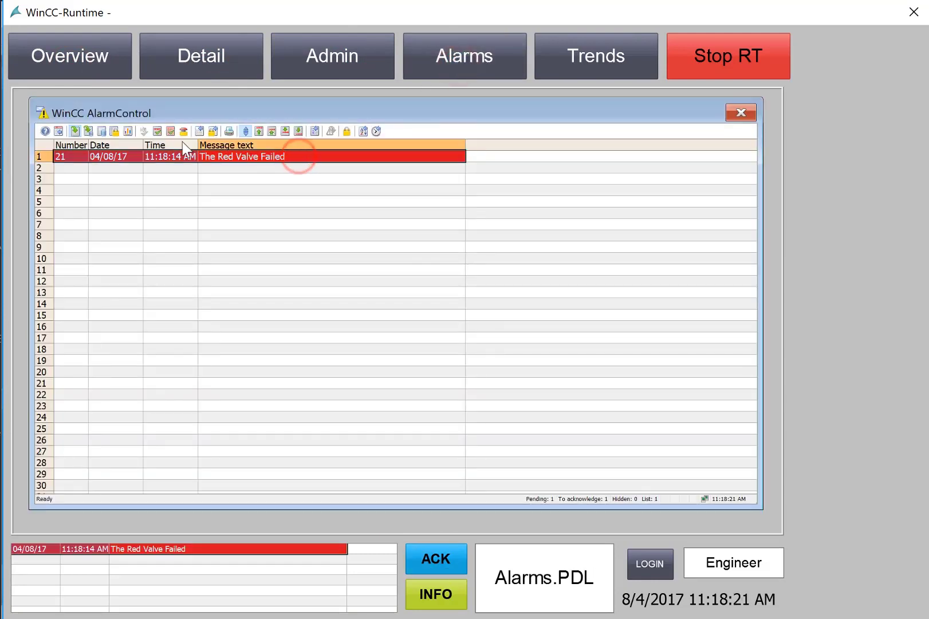
click(435, 558)
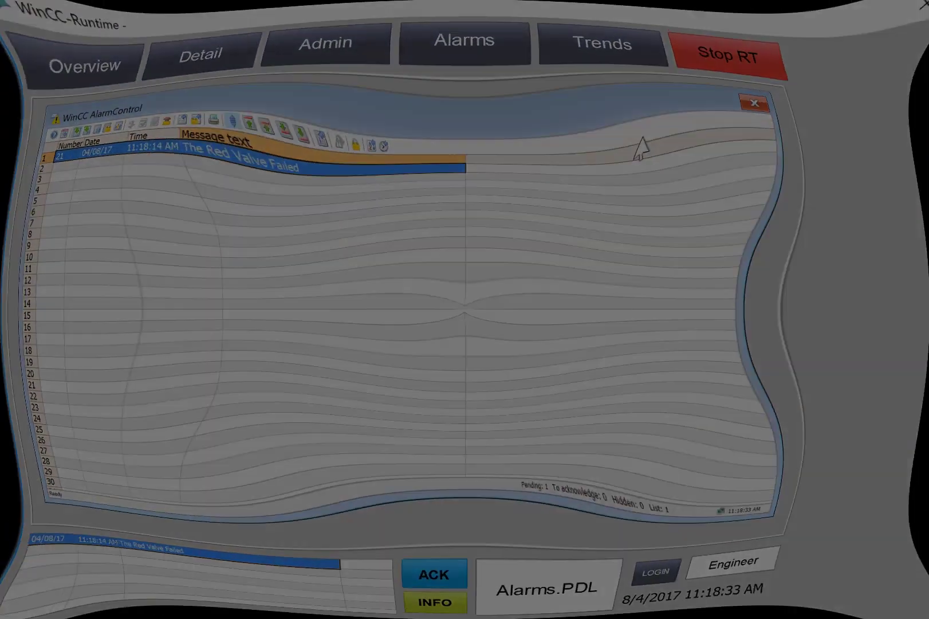